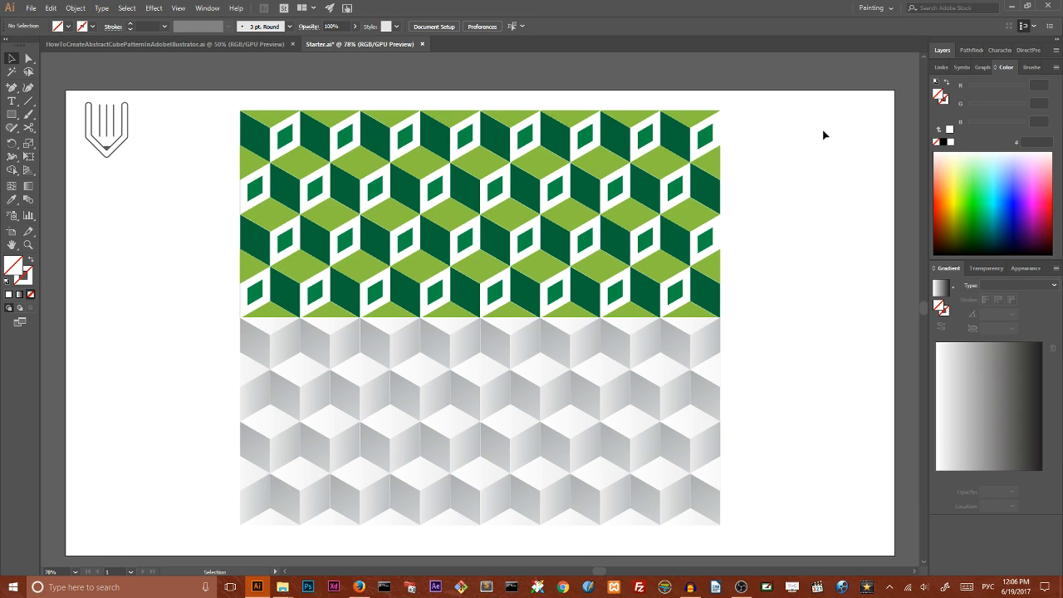
{"action": "mouse_move", "coordinate": [821, 133]}
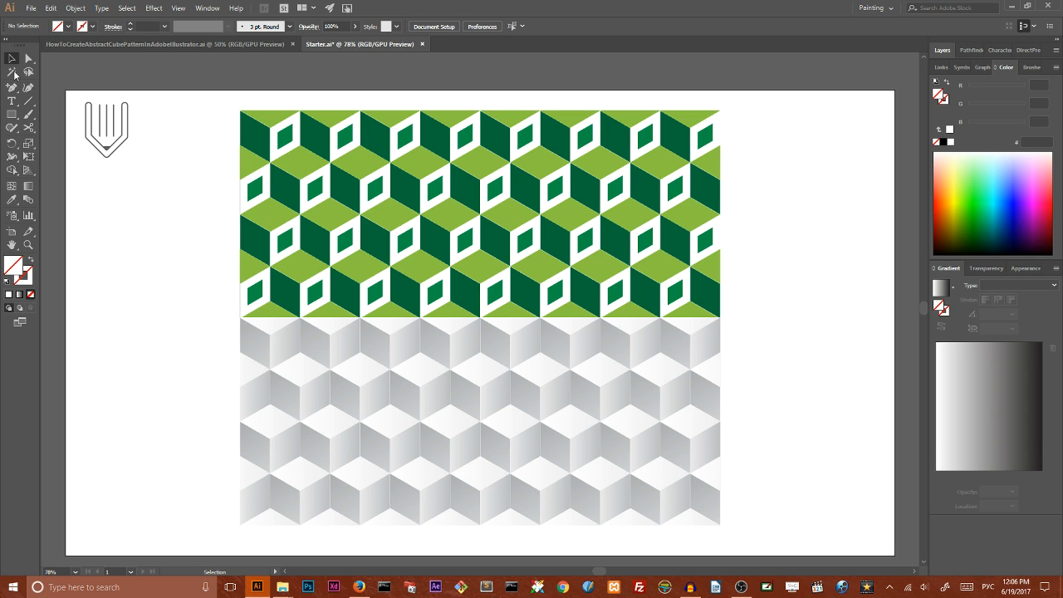
{"action": "mouse_move", "coordinate": [148, 118]}
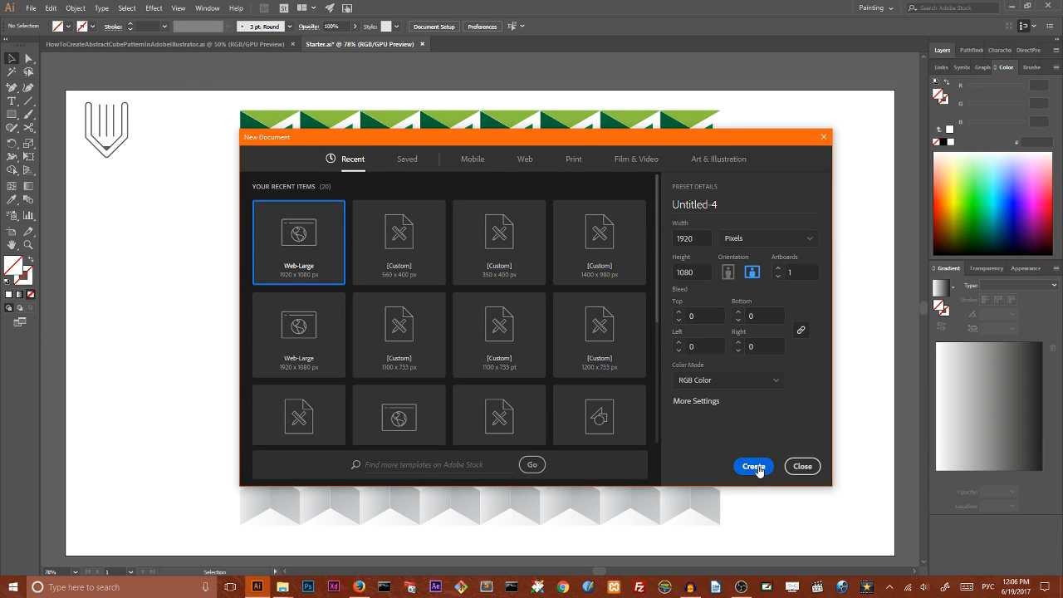
Step: Create and close a test document, then begin a new 1920×1080 px Web document
{"action": "left_click", "coordinate": [755, 465]}
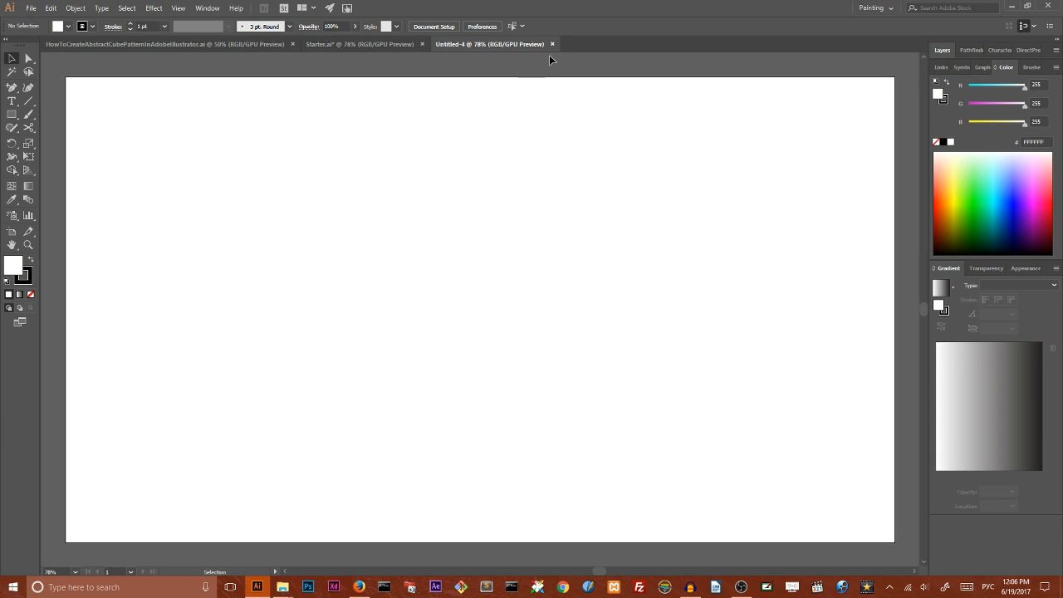
{"action": "left_click", "coordinate": [36, 10]}
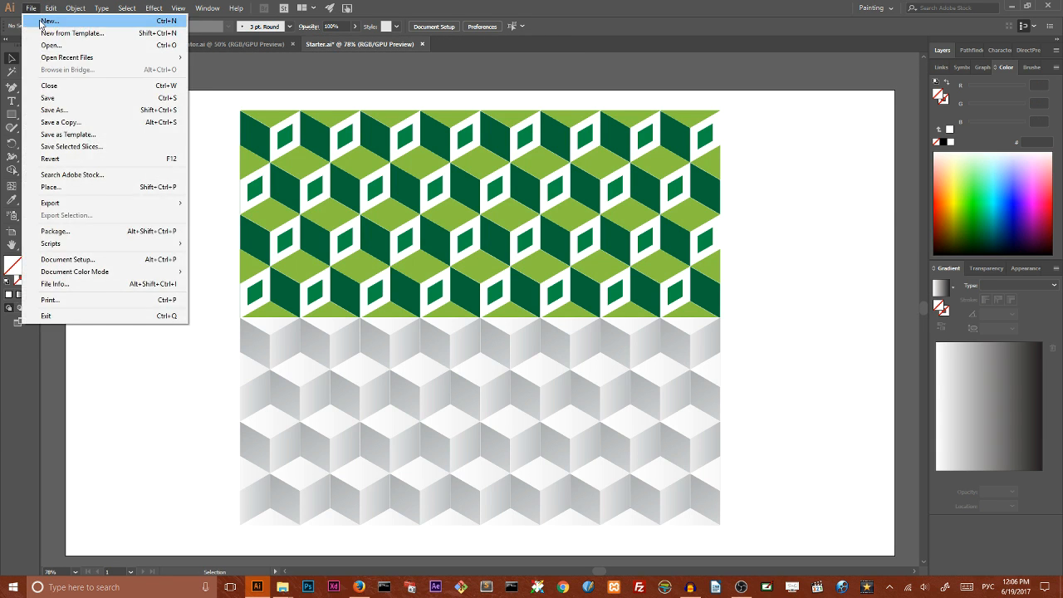
{"action": "left_click", "coordinate": [50, 20]}
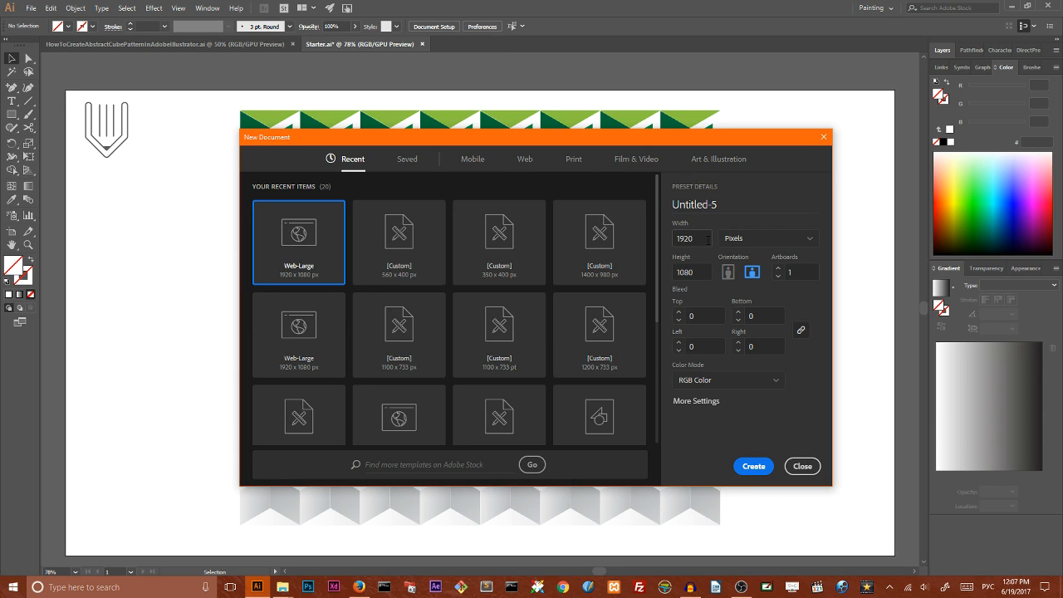
{"action": "mouse_move", "coordinate": [755, 465]}
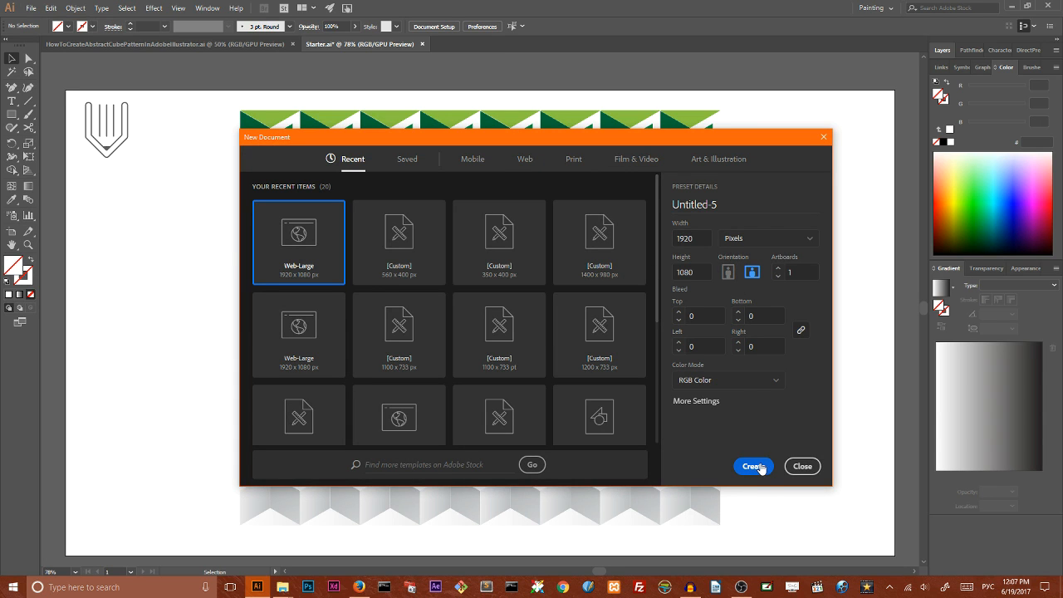
Step: Create the 1920×1080 document and set the Layers panel rows to a custom larger size
{"action": "left_click", "coordinate": [754, 465]}
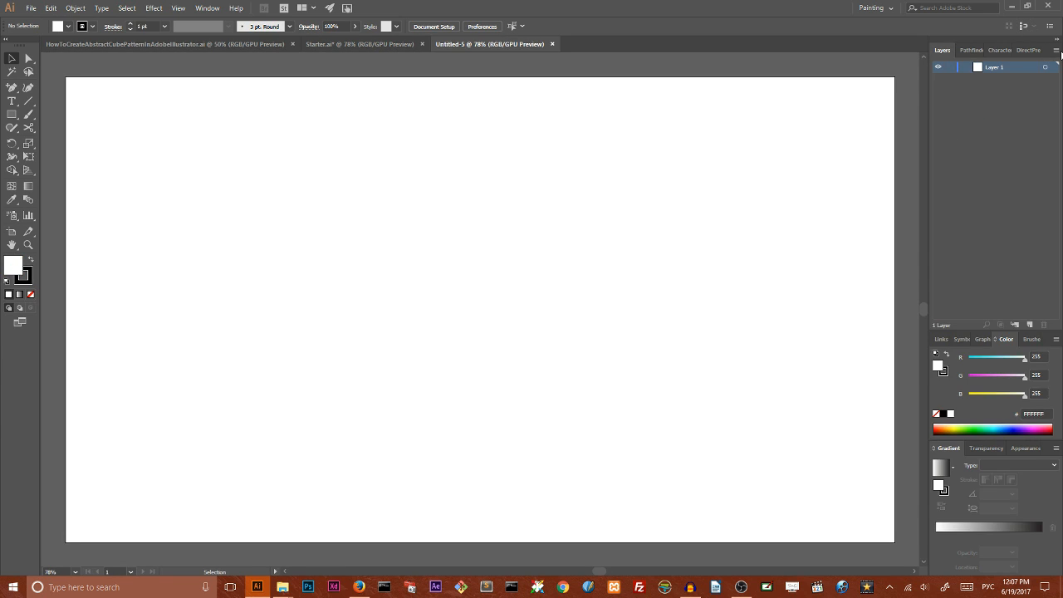
{"action": "left_click", "coordinate": [1060, 50]}
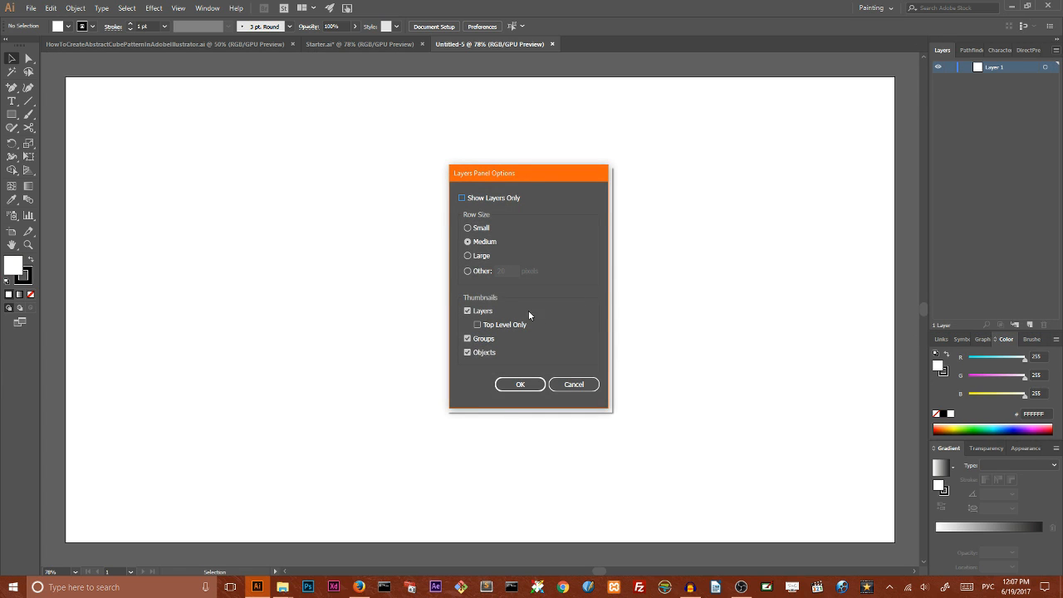
{"action": "left_click", "coordinate": [467, 271]}
{"action": "type", "text": "70"}
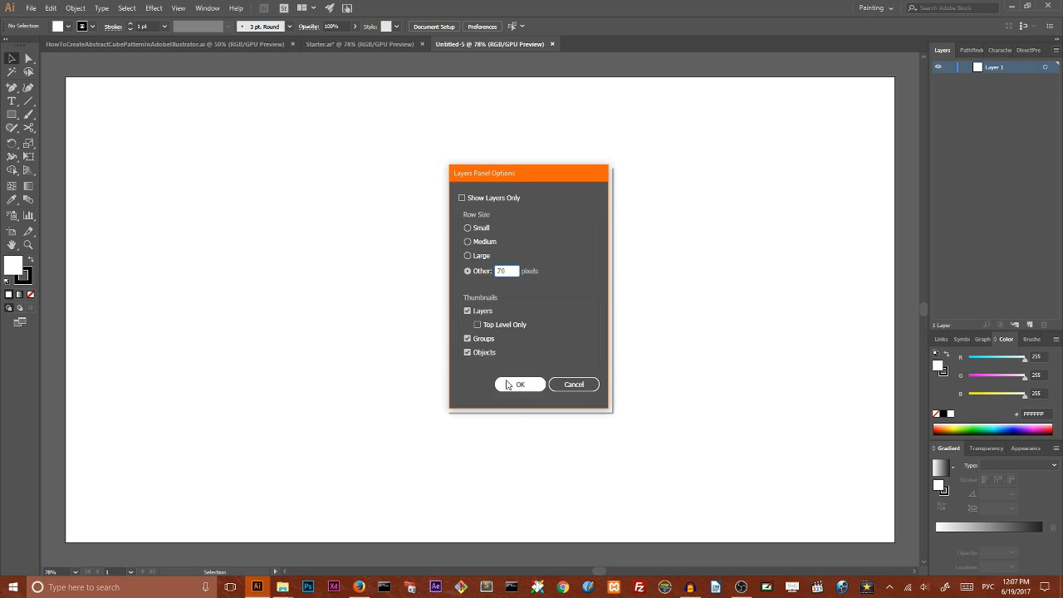
{"action": "left_click", "coordinate": [520, 384]}
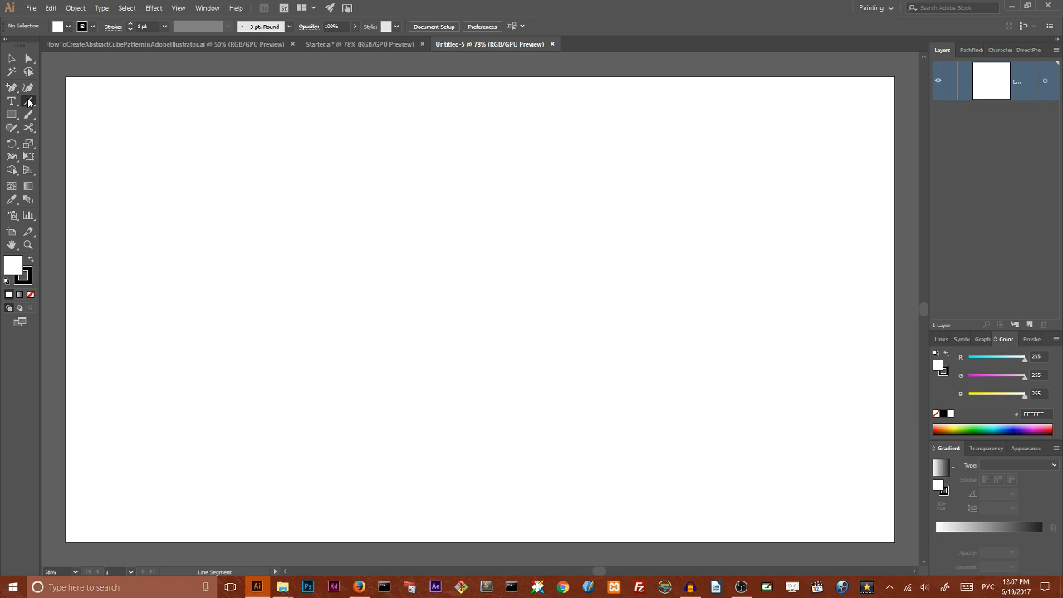
Step: Draw a 2560 px line segment at a 90° angle on the artboard
{"action": "left_click", "coordinate": [10, 102]}
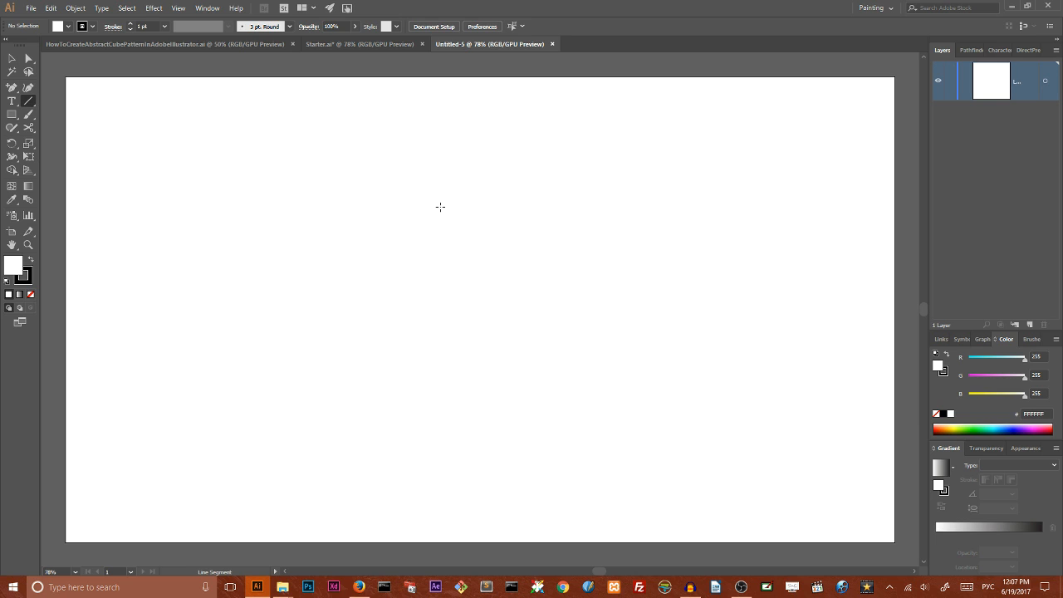
{"action": "left_click", "coordinate": [441, 206]}
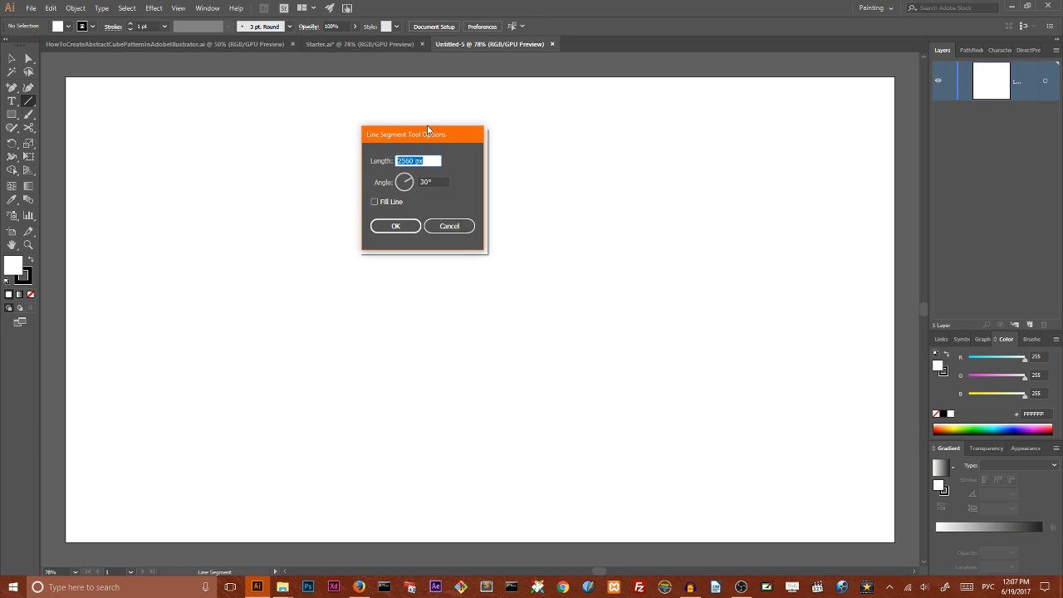
{"action": "left_click_drag", "start_coordinate": [429, 133], "coordinate": [462, 95]}
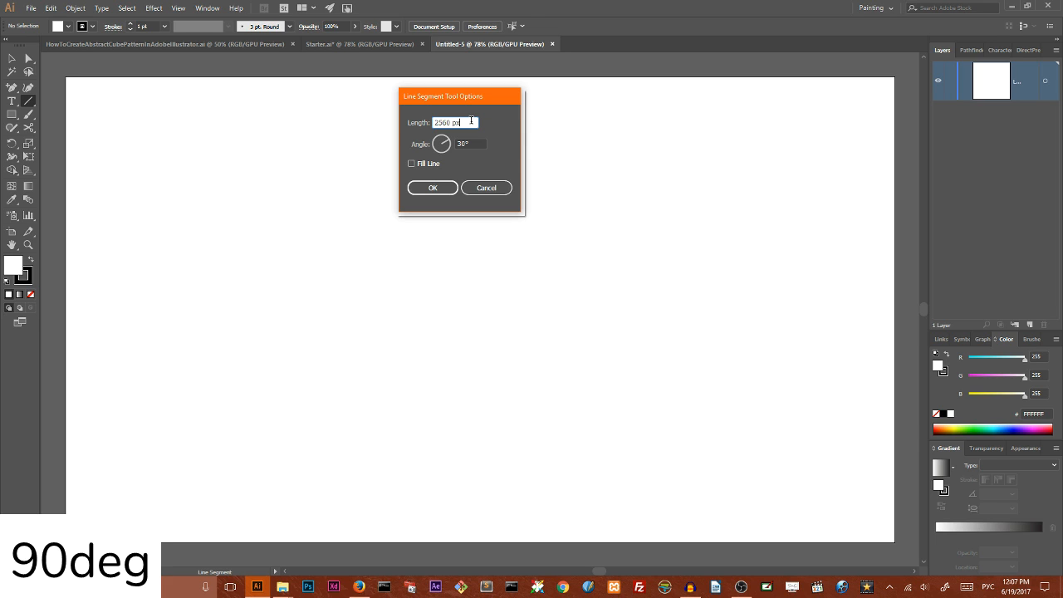
{"action": "left_click", "coordinate": [470, 143]}
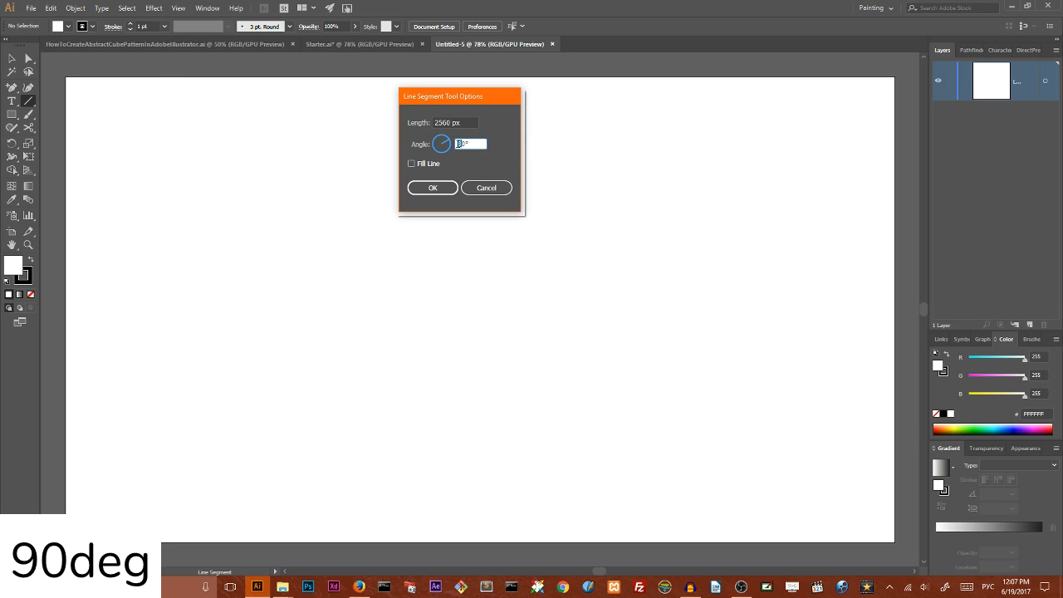
{"action": "left_click", "coordinate": [432, 188]}
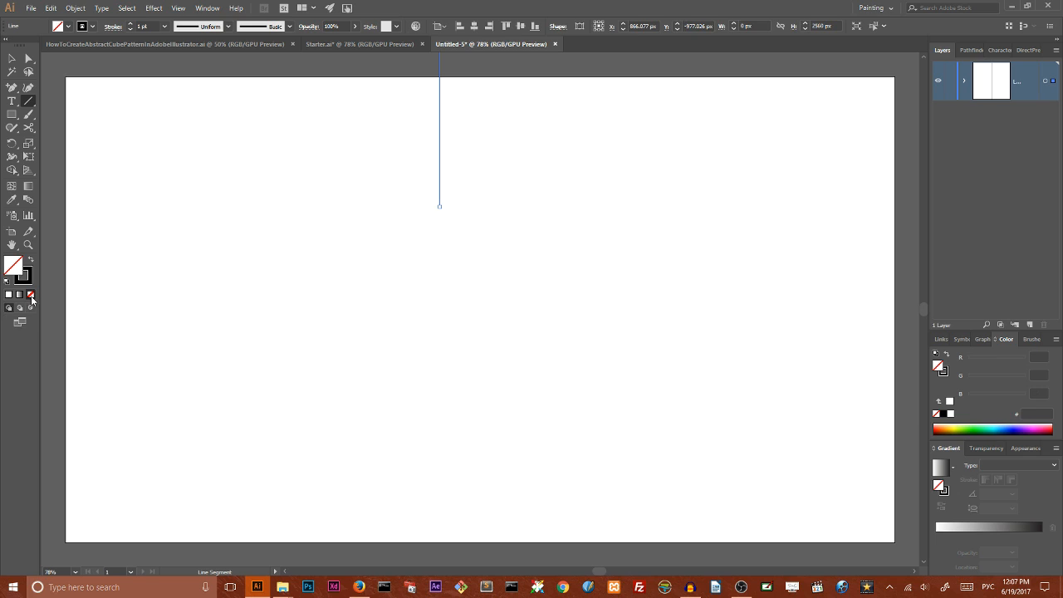
{"action": "mouse_move", "coordinate": [30, 296]}
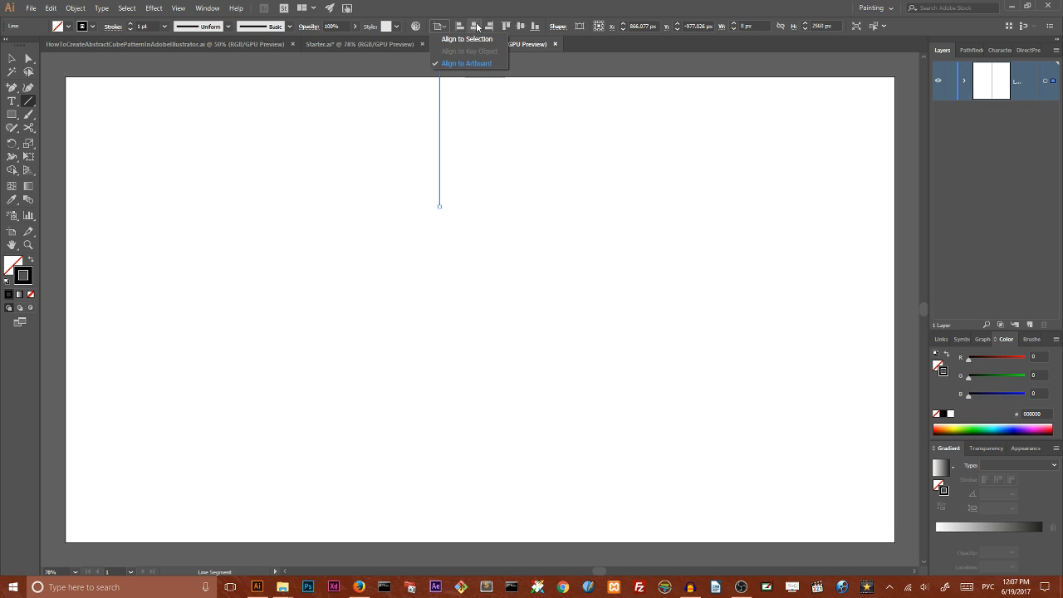
Step: Align the line to the artboard's left edge and repeat-copy it 100 px apart across the page
{"action": "left_click", "coordinate": [458, 23]}
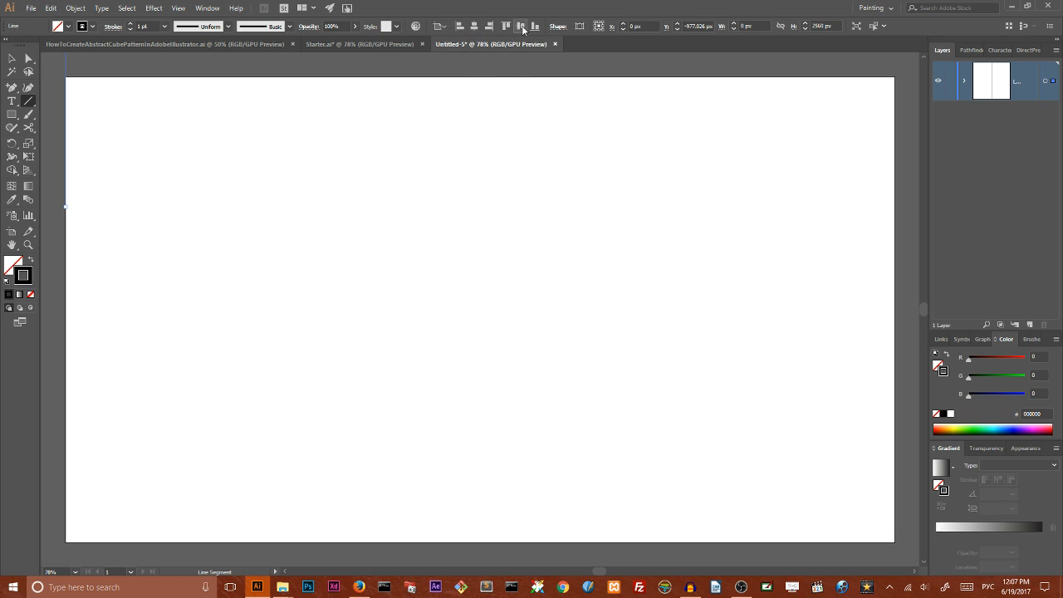
{"action": "mouse_move", "coordinate": [525, 25]}
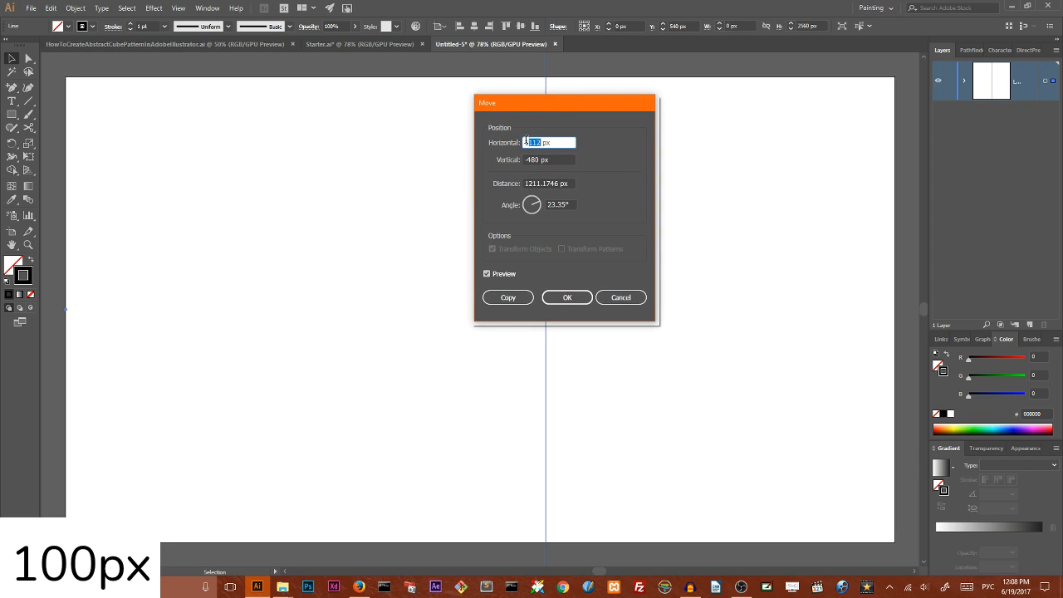
{"action": "type", "text": "10"}
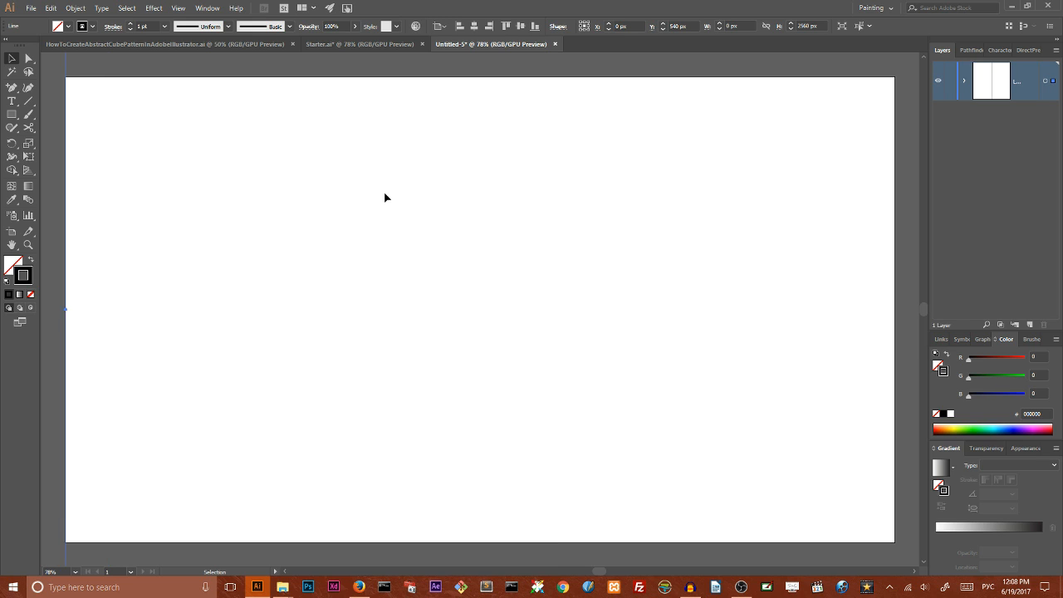
{"action": "key", "text": "Ctrl+D"}
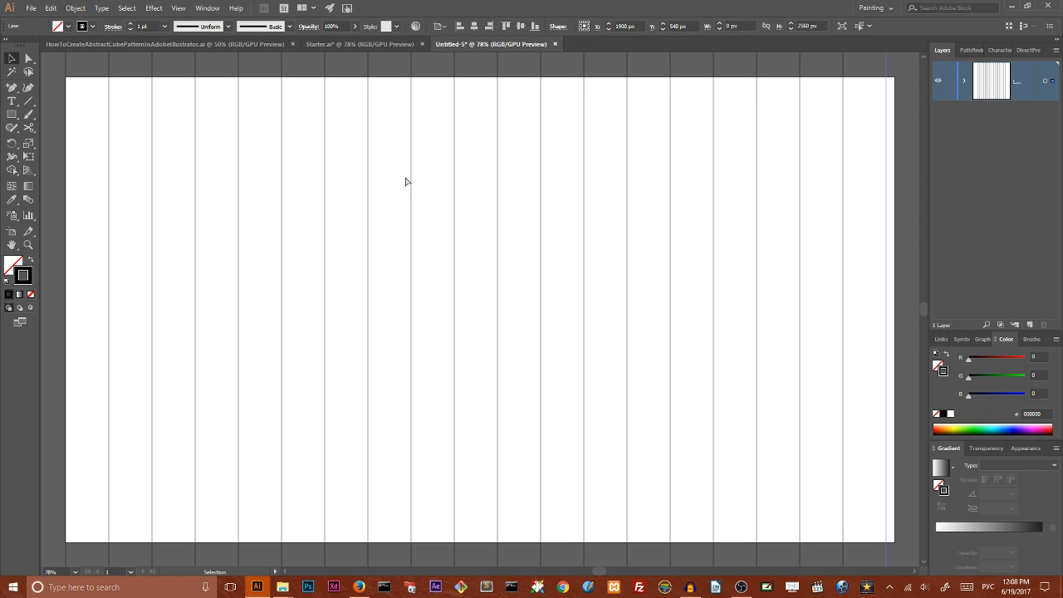
{"action": "mouse_move", "coordinate": [91, 89]}
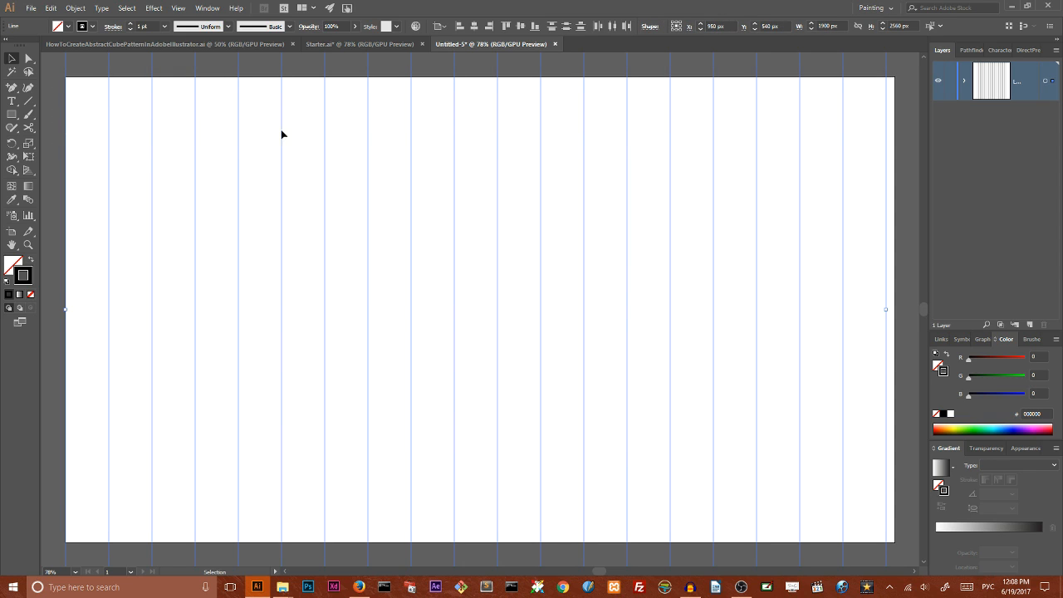
{"action": "mouse_move", "coordinate": [911, 124]}
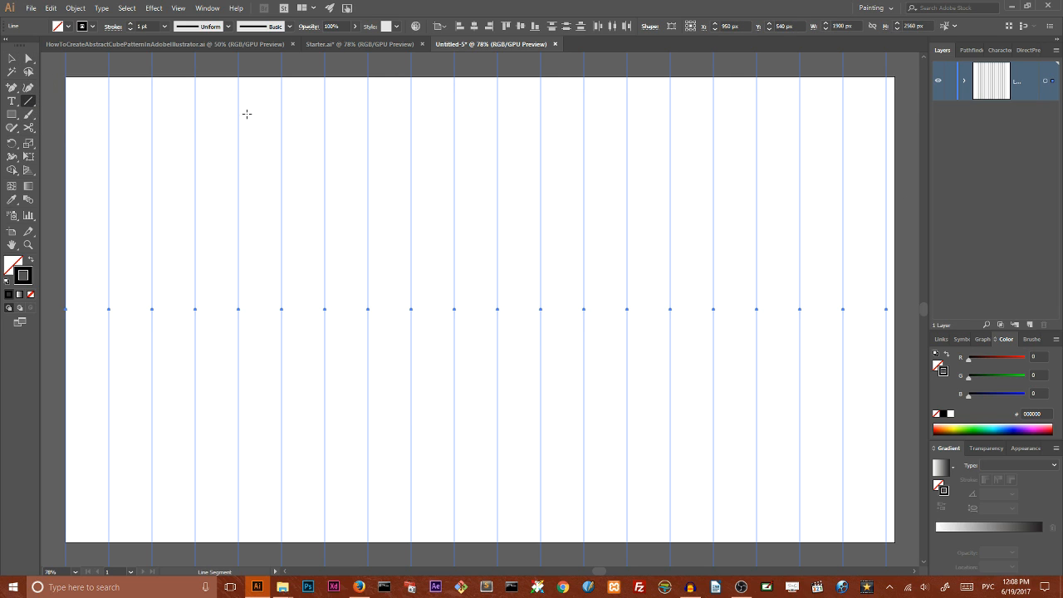
Step: Draw a 2560 px line at 30° and drag it toward the artboard's left side
{"action": "left_click", "coordinate": [246, 113]}
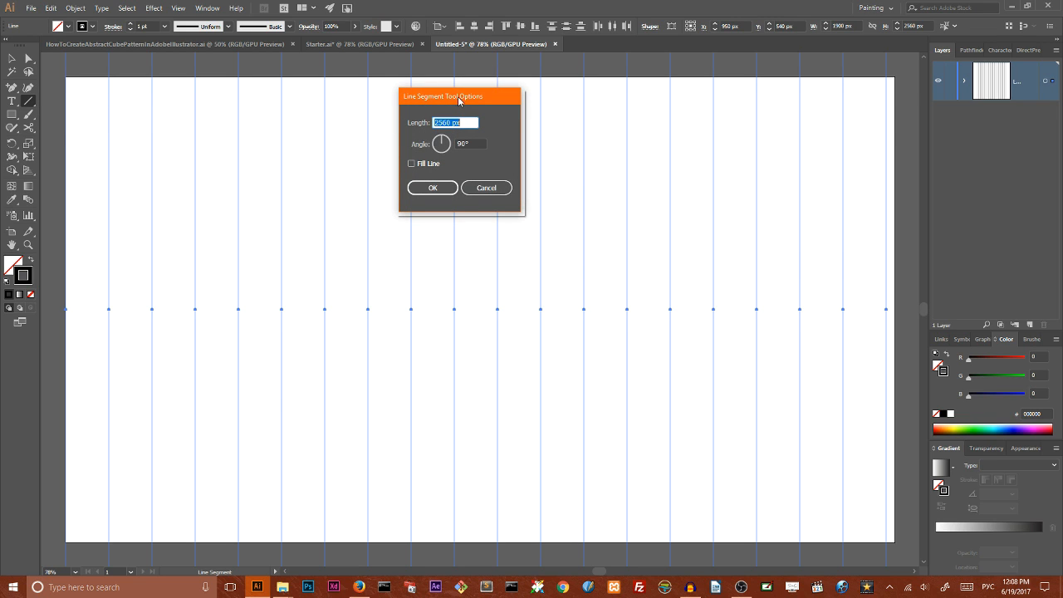
{"action": "mouse_move", "coordinate": [449, 133]}
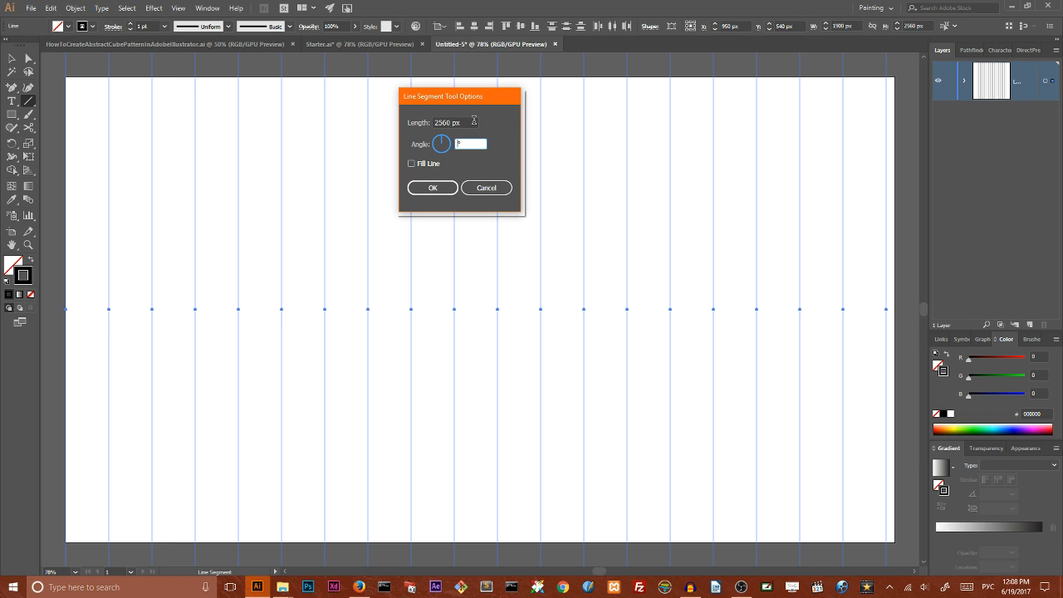
{"action": "type", "text": "30"}
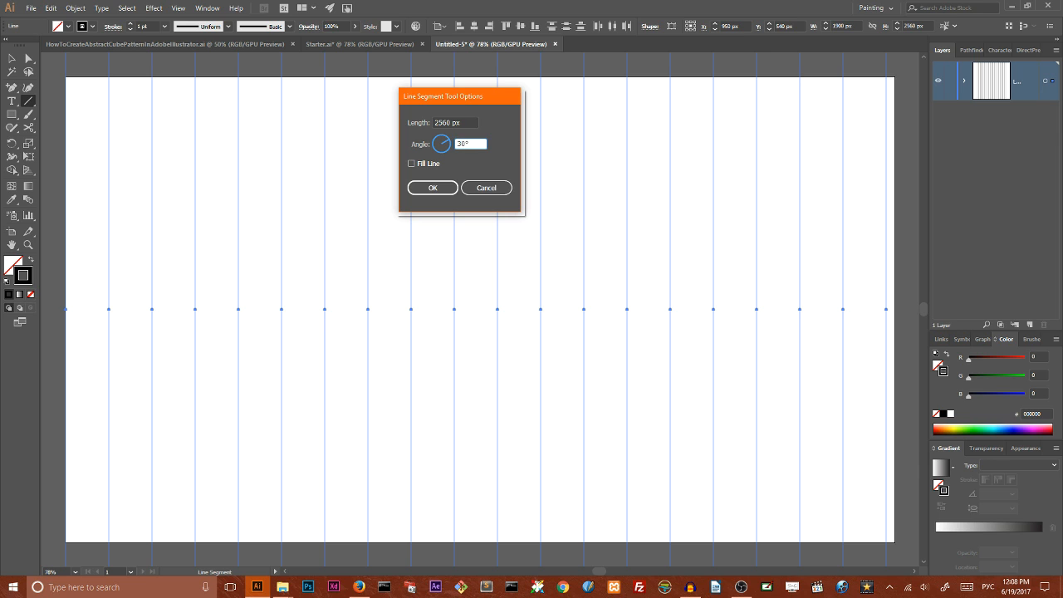
{"action": "left_click", "coordinate": [432, 186]}
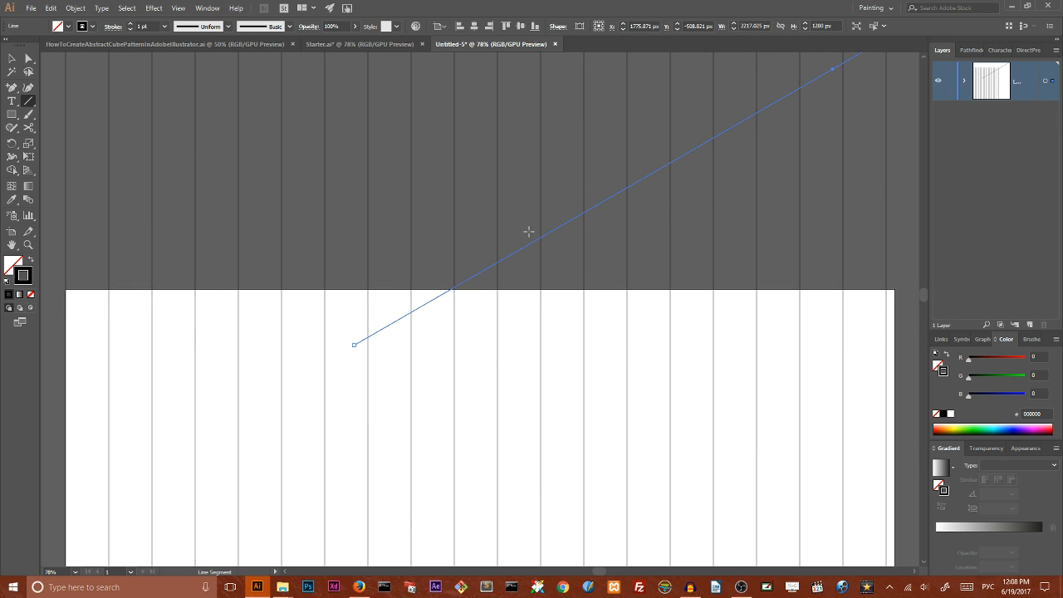
{"action": "left_click_drag", "start_coordinate": [532, 70], "coordinate": [834, 70]}
{"action": "type", "text": "960"}
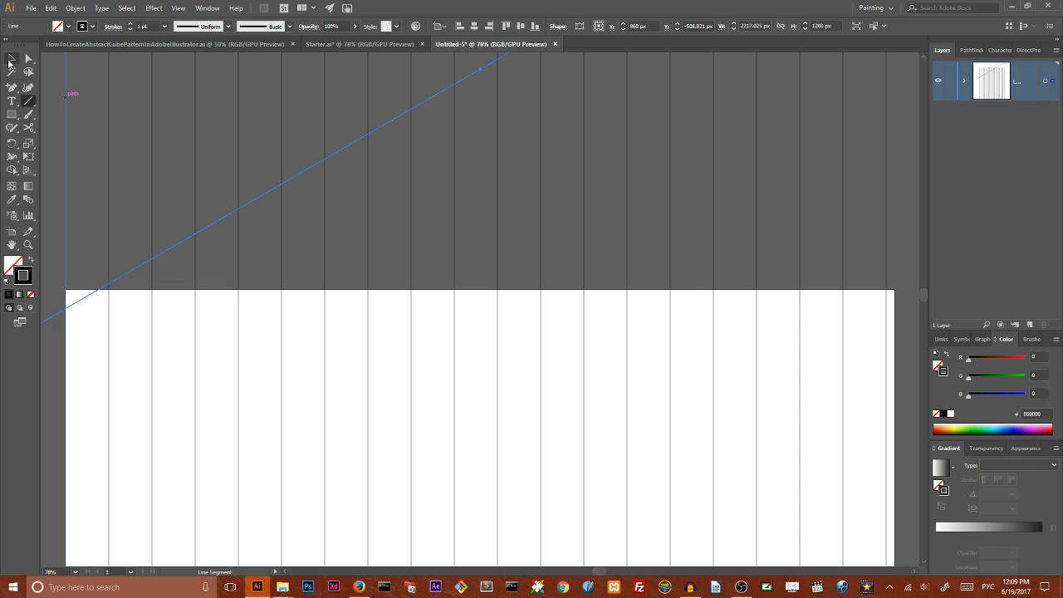
Step: Move-copy the diagonal line 115 px vertically and repeat the copy once more
{"action": "left_click", "coordinate": [10, 60]}
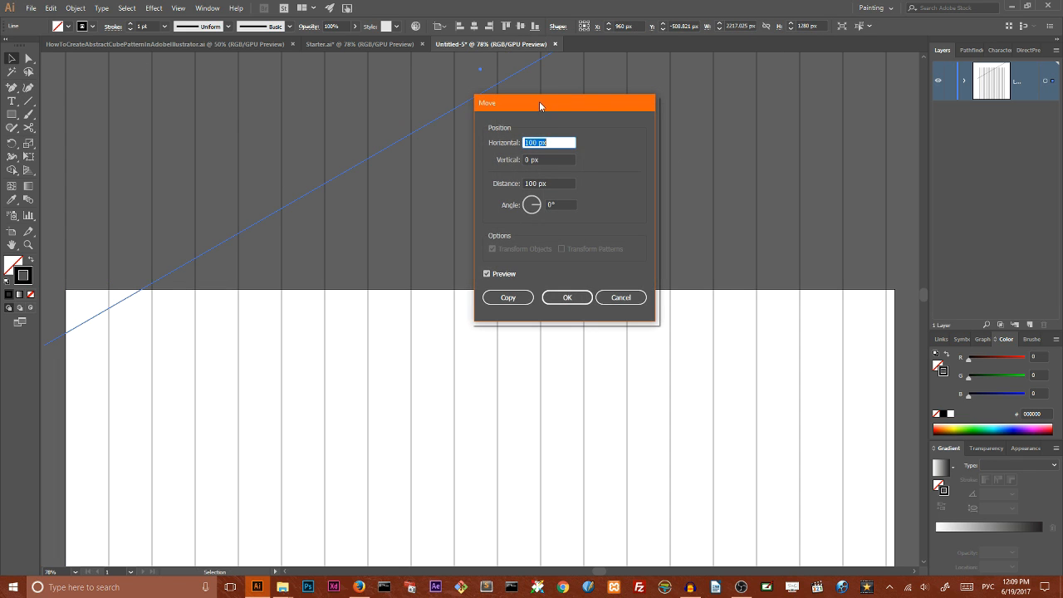
{"action": "left_click_drag", "start_coordinate": [540, 103], "coordinate": [725, 108]}
{"action": "type", "text": "0"}
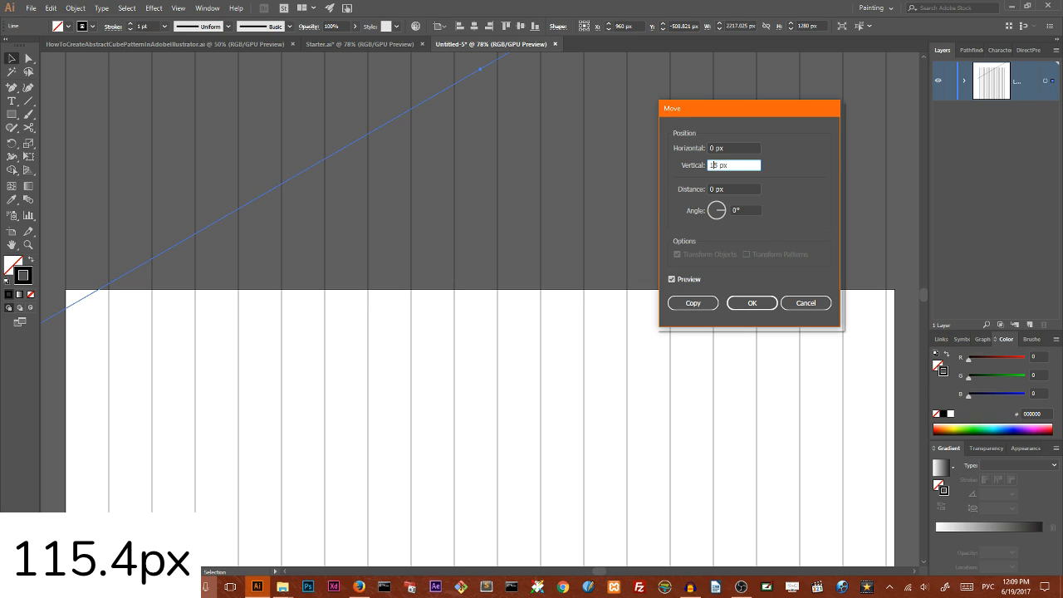
{"action": "type", "text": "115.4"}
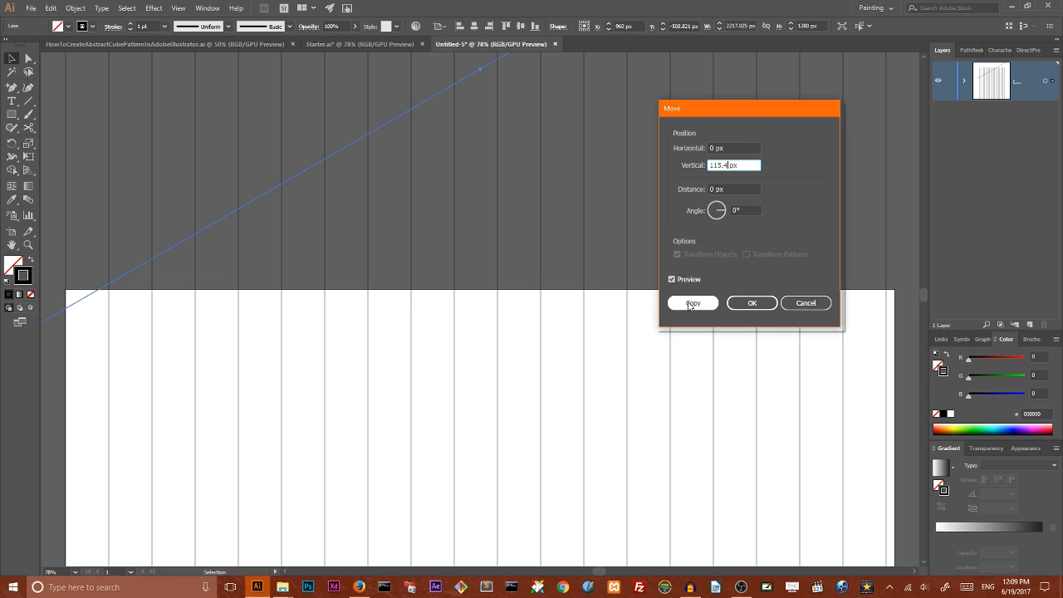
{"action": "left_click", "coordinate": [693, 302]}
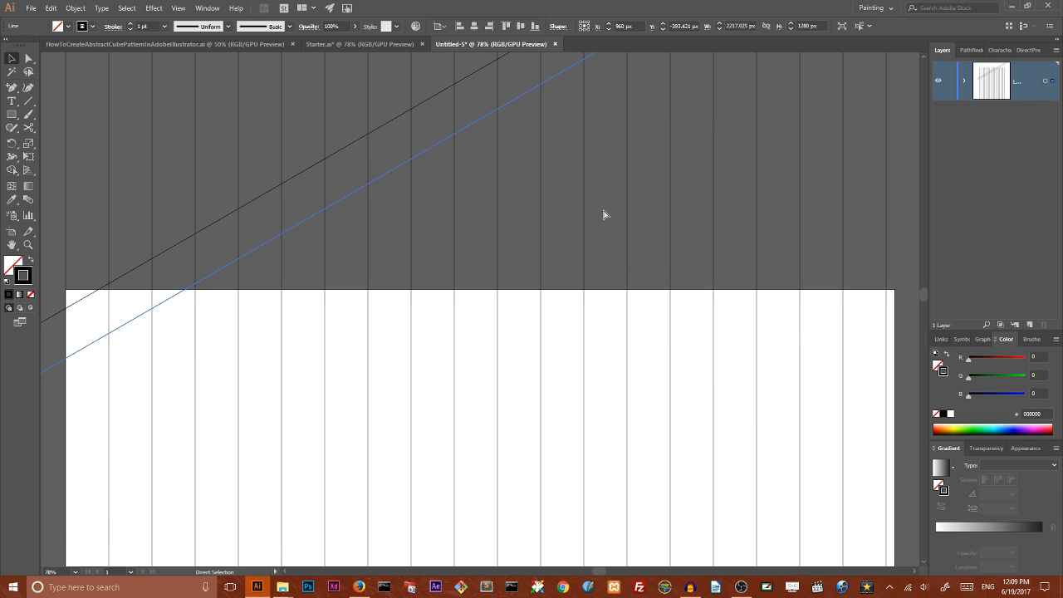
{"action": "key", "text": "Ctrl+D"}
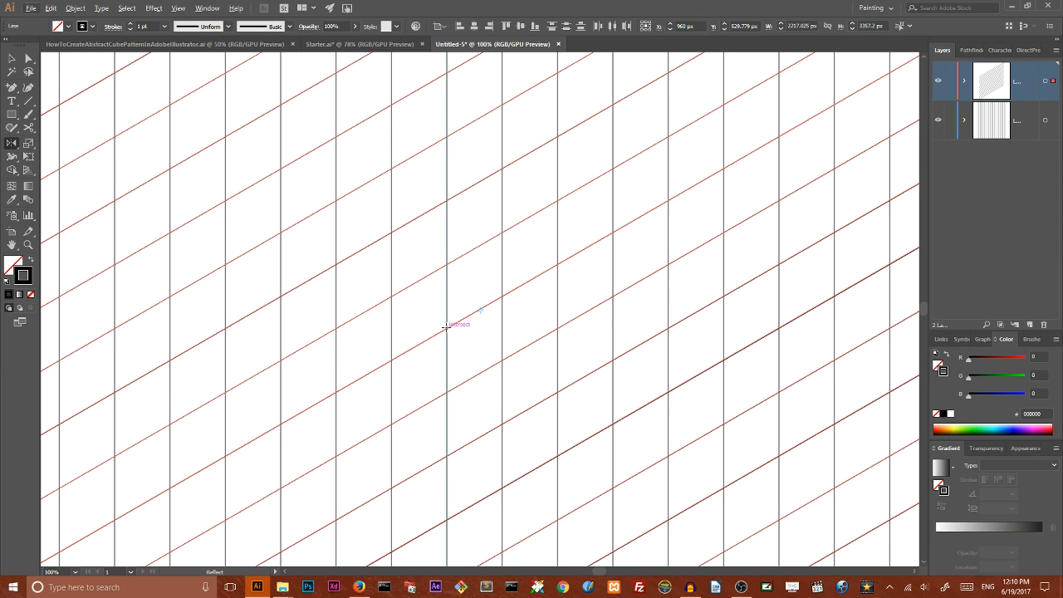
Step: Mirror the diagonal lines so both sets cross into a full isometric triangular grid
{"action": "left_click", "coordinate": [178, 10]}
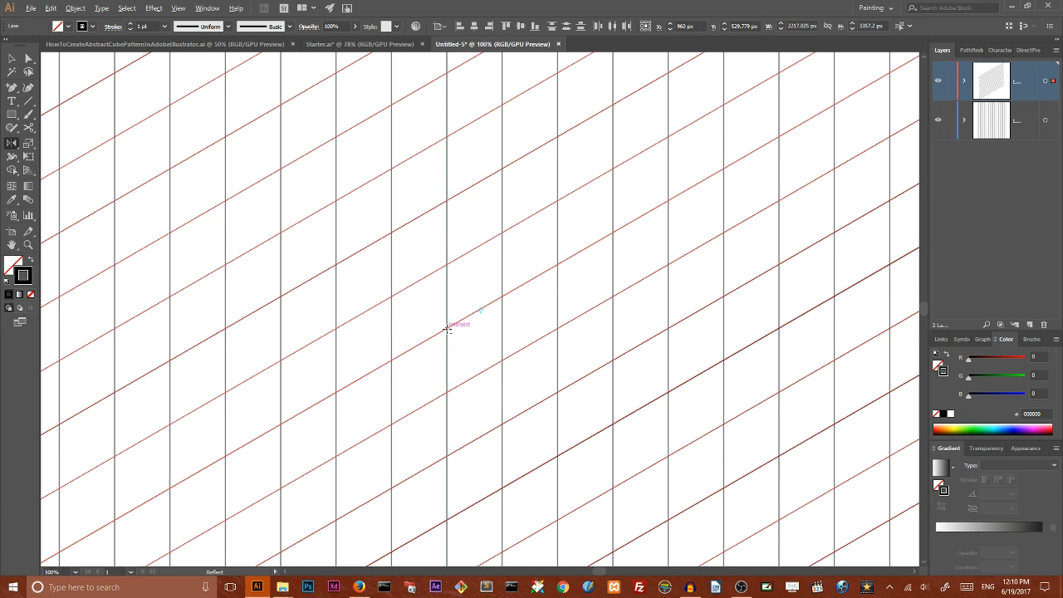
{"action": "left_click", "coordinate": [654, 272]}
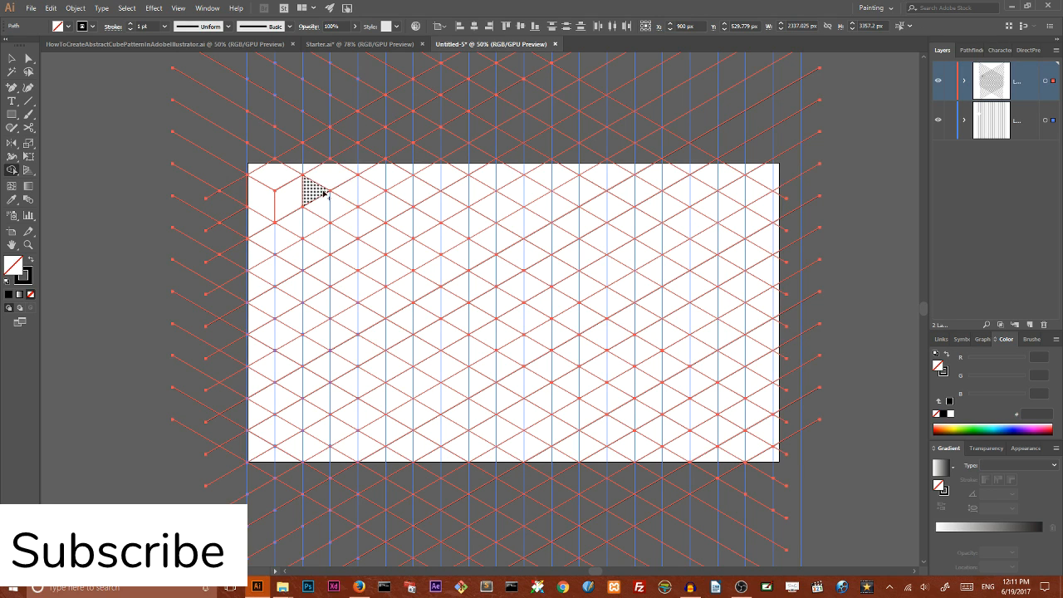
Step: Use Shape Builder to merge pairs of grid triangles into diamond cube faces along the top rows
{"action": "left_click_drag", "start_coordinate": [315, 193], "coordinate": [364, 193]}
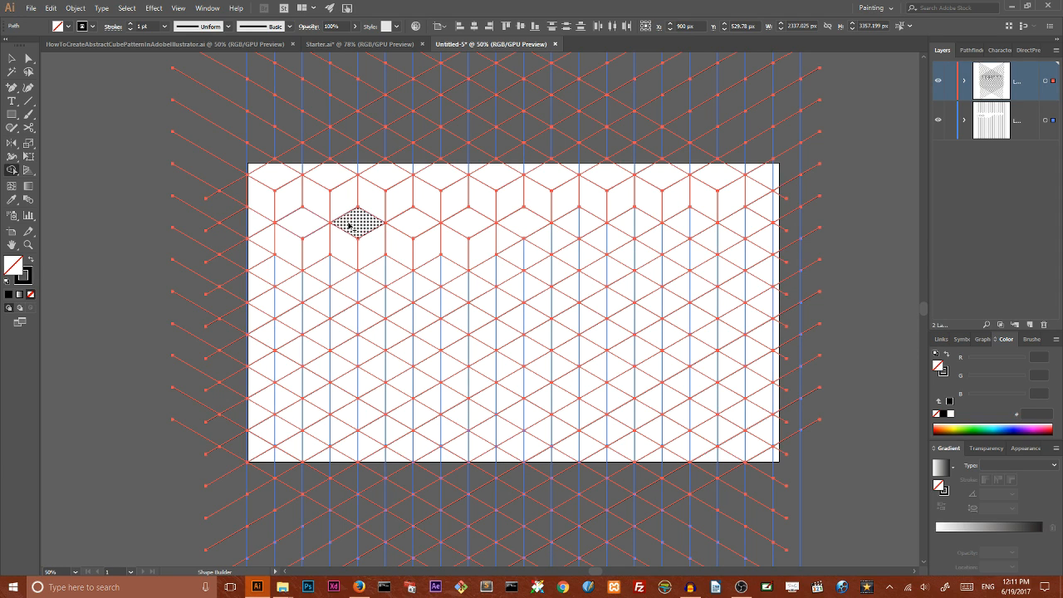
{"action": "left_click_drag", "start_coordinate": [358, 225], "coordinate": [263, 196]}
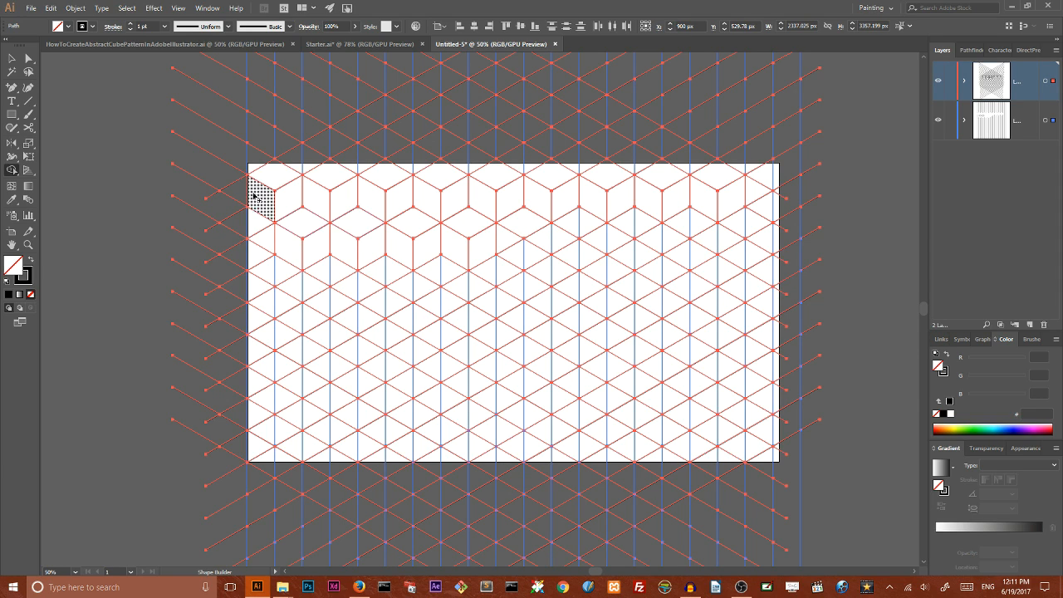
{"action": "left_click_drag", "start_coordinate": [262, 196], "coordinate": [595, 191]}
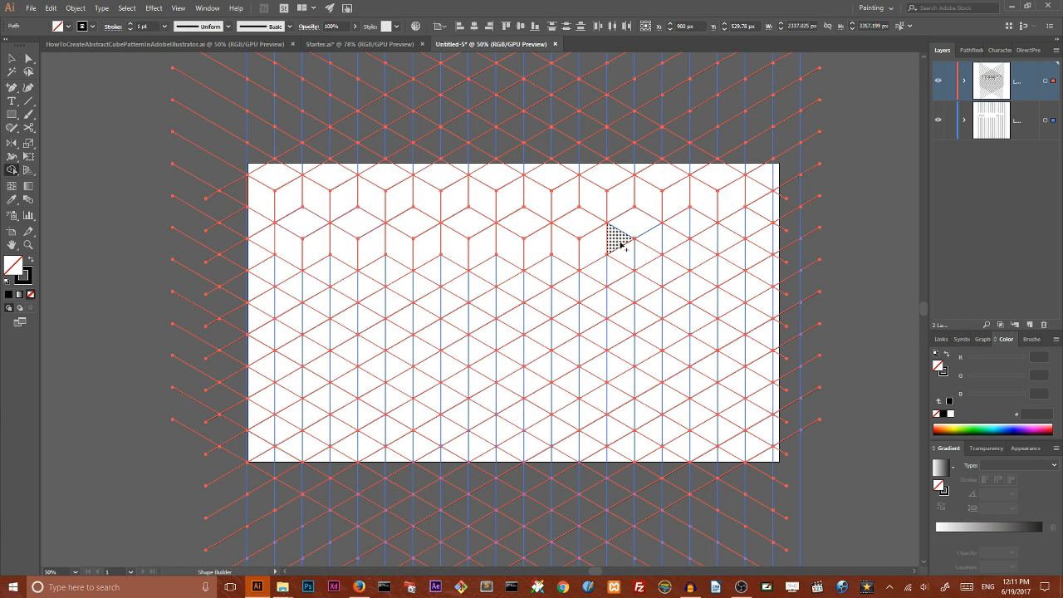
{"action": "left_click_drag", "start_coordinate": [618, 241], "coordinate": [694, 225]}
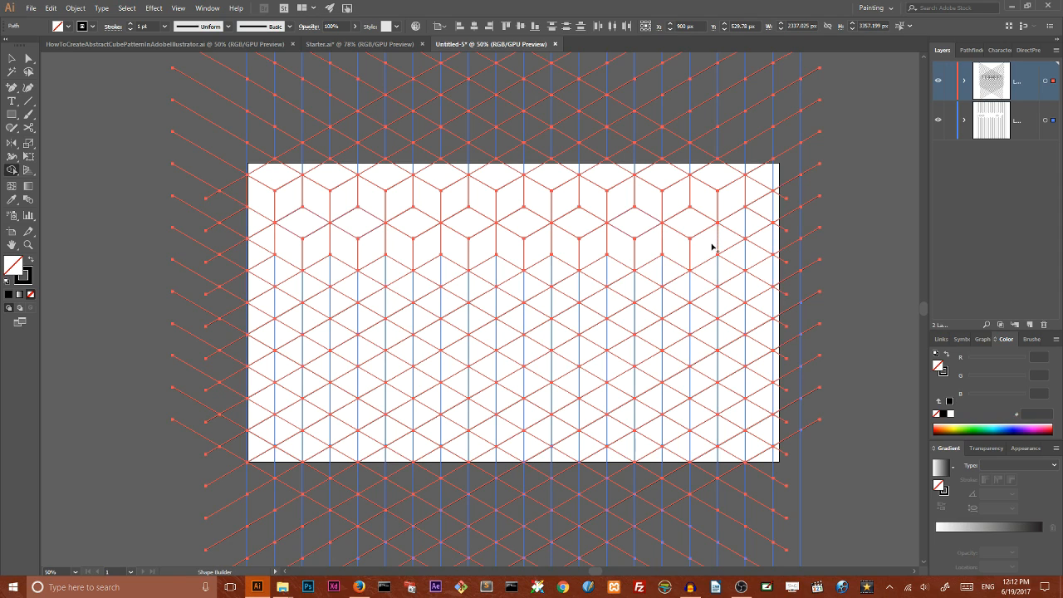
{"action": "left_click", "coordinate": [730, 249]}
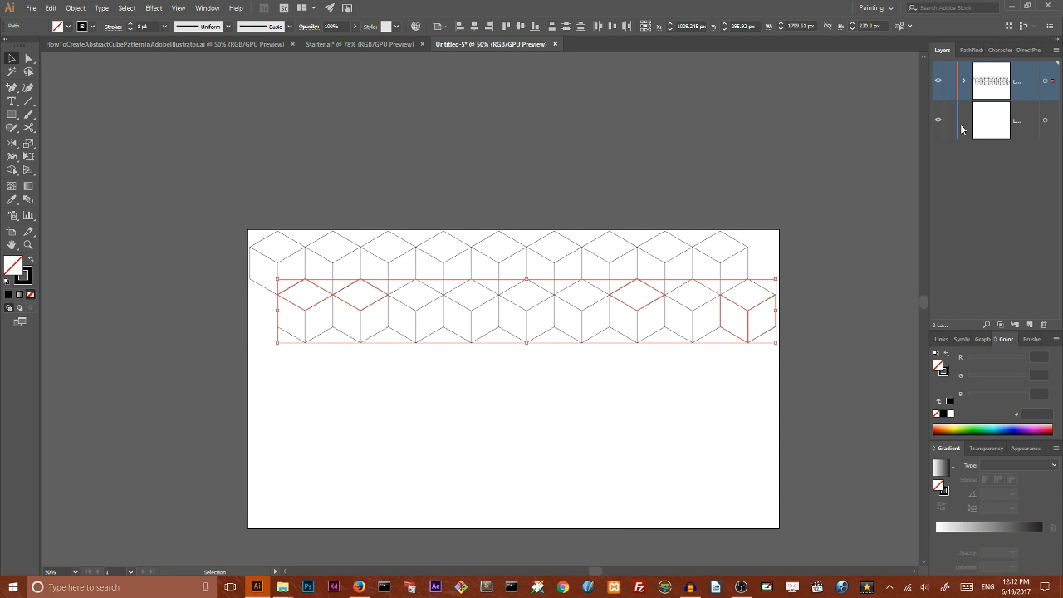
{"action": "mouse_move", "coordinate": [957, 123]}
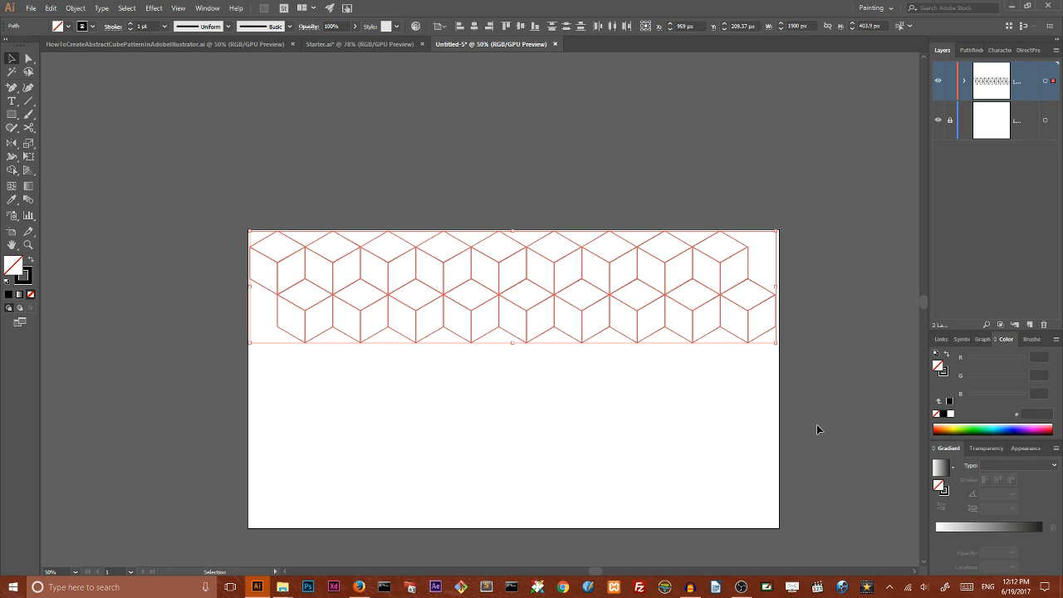
{"action": "mouse_move", "coordinate": [331, 333]}
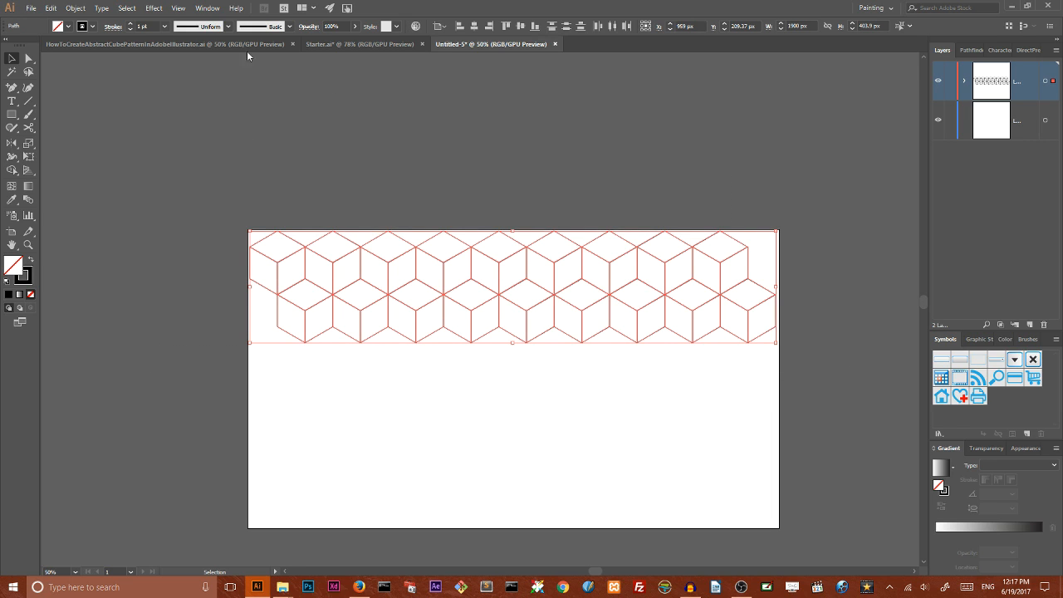
Step: Apply a Transform effect moving the strip 115.4*3 px vertically with 2 copies
{"action": "left_click", "coordinate": [153, 7]}
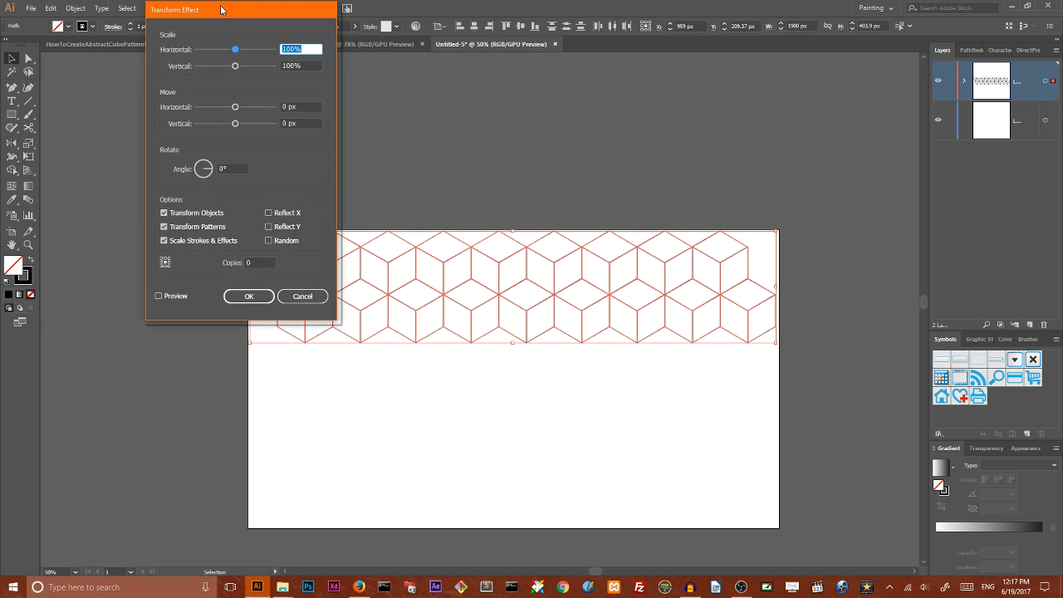
{"action": "left_click", "coordinate": [301, 123]}
{"action": "type", "text": "11"}
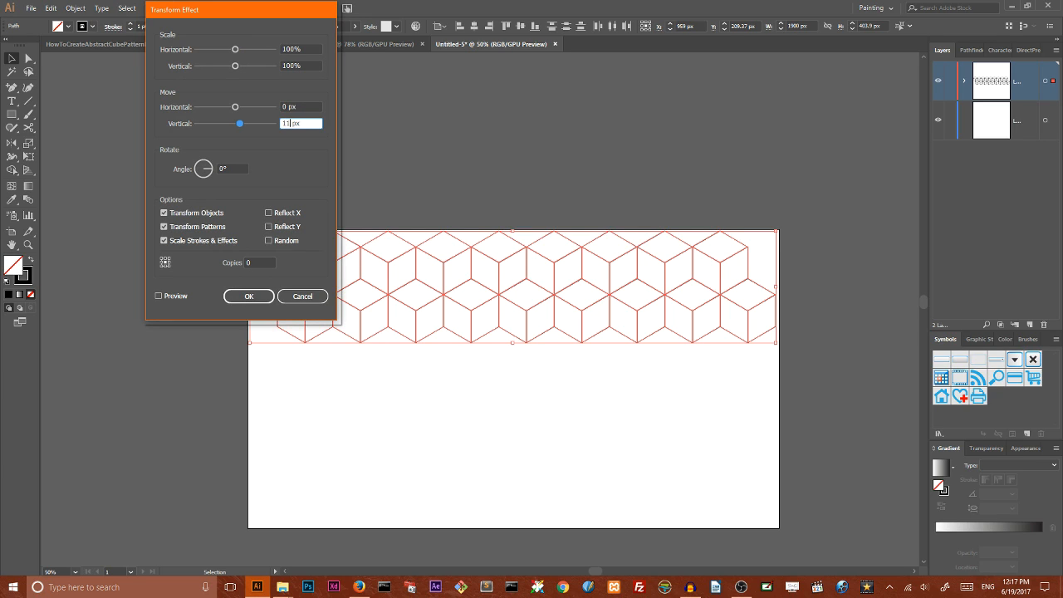
{"action": "left_click_drag", "start_coordinate": [240, 123], "coordinate": [273, 123]}
{"action": "type", "text": "5.4*3"}
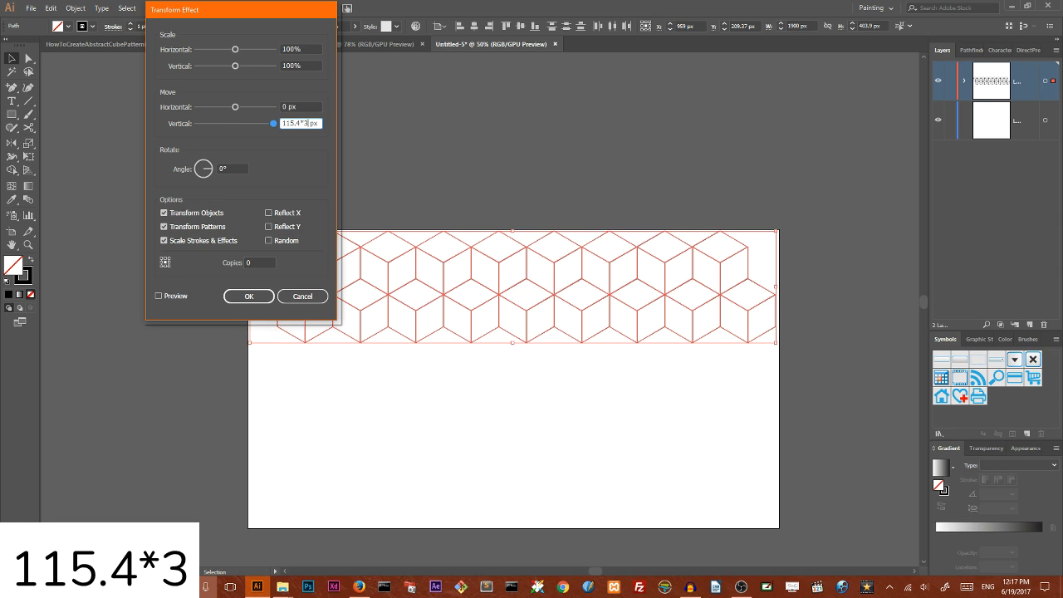
{"action": "left_click", "coordinate": [259, 263]}
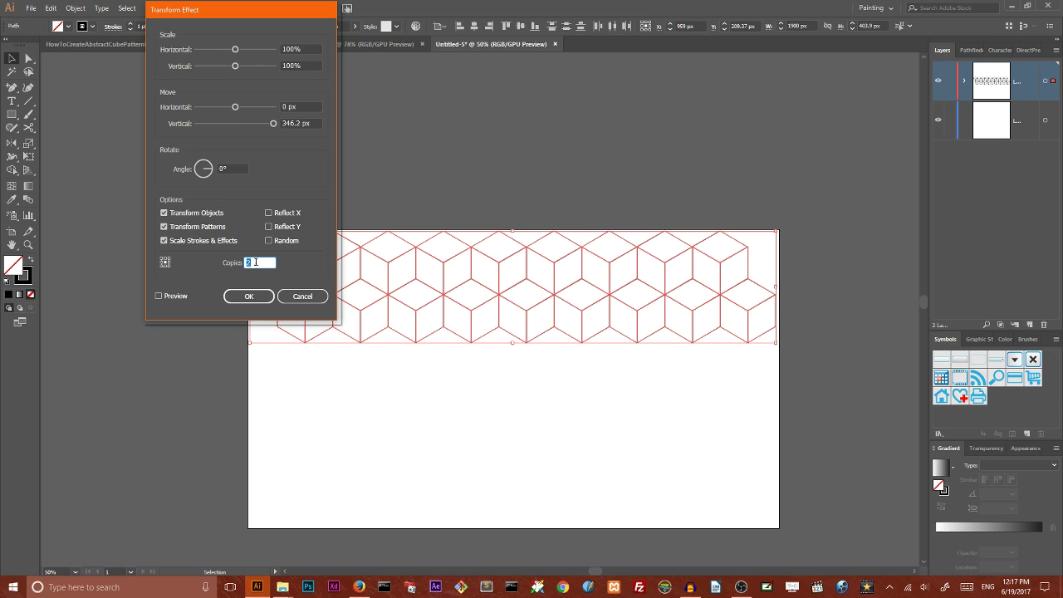
{"action": "left_click", "coordinate": [158, 296]}
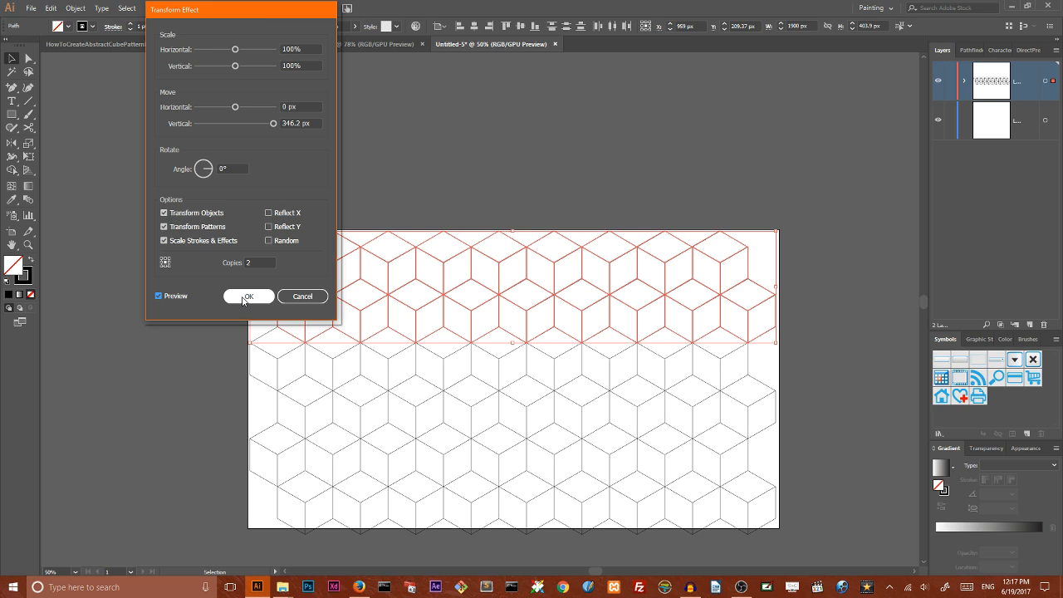
{"action": "left_click", "coordinate": [249, 296]}
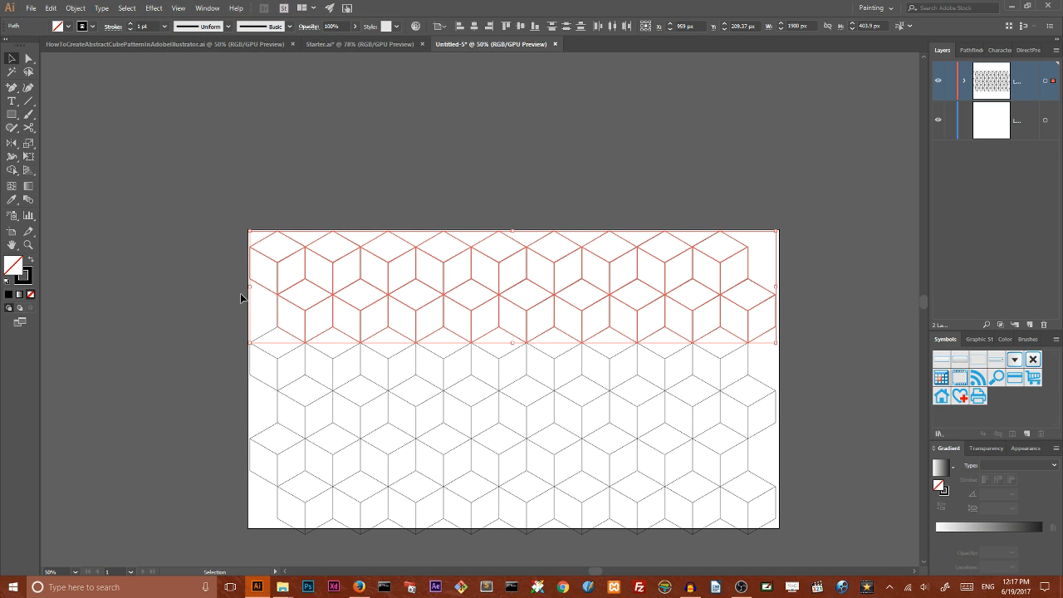
{"action": "mouse_move", "coordinate": [826, 282]}
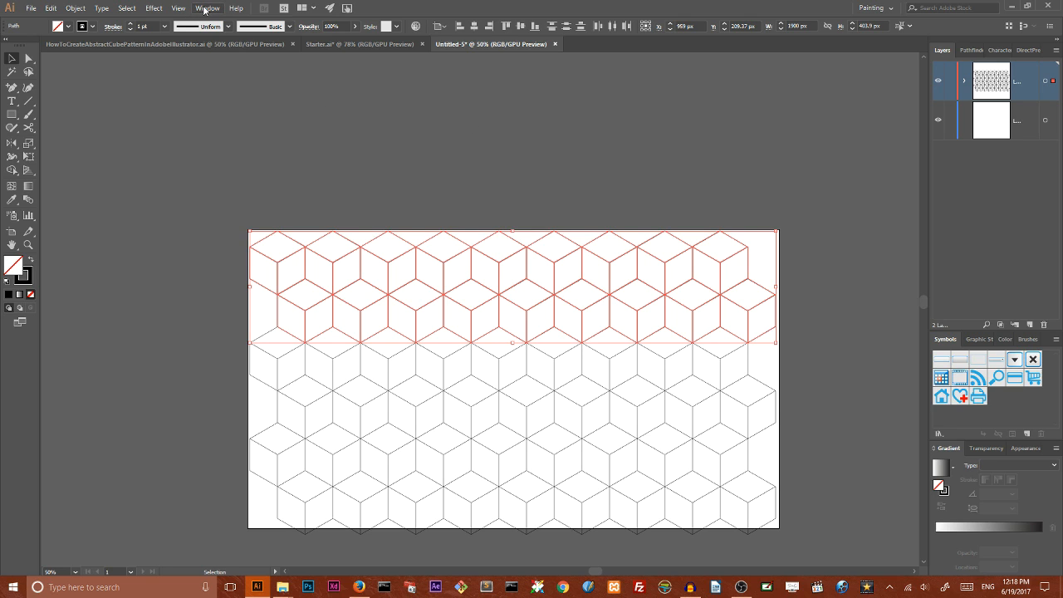
Step: Bring up the Window menu's list of panels to reach Swatches
{"action": "left_click", "coordinate": [206, 6]}
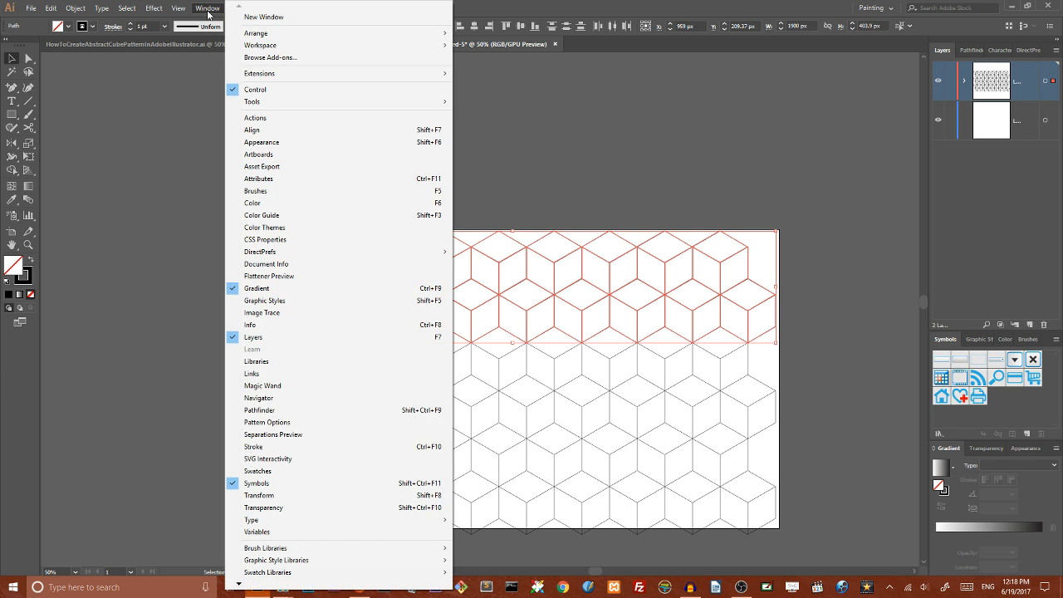
{"action": "left_click", "coordinate": [205, 7]}
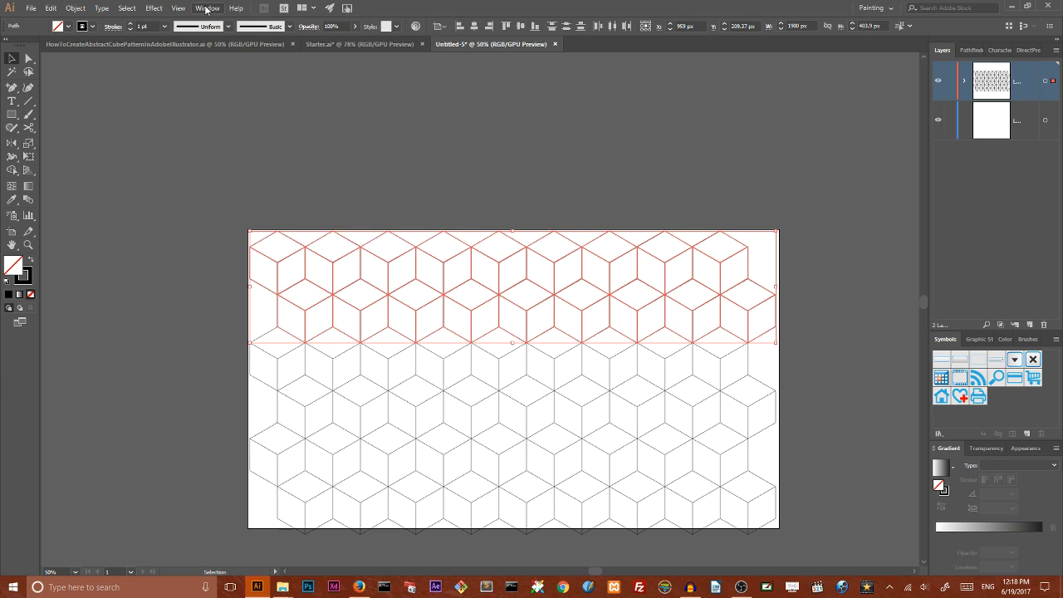
{"action": "left_click", "coordinate": [208, 8]}
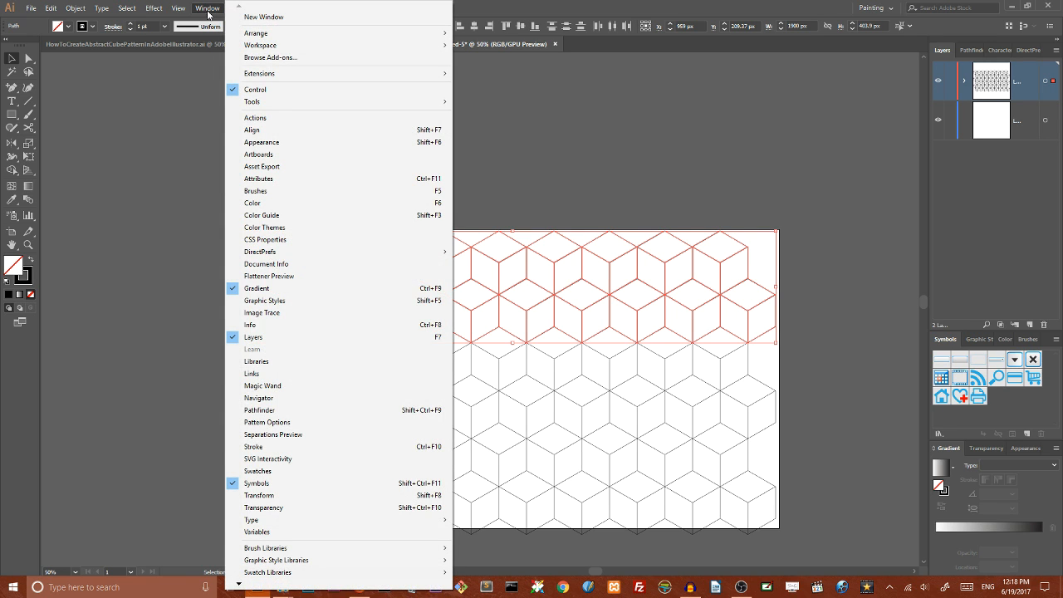
{"action": "mouse_move", "coordinate": [302, 362]}
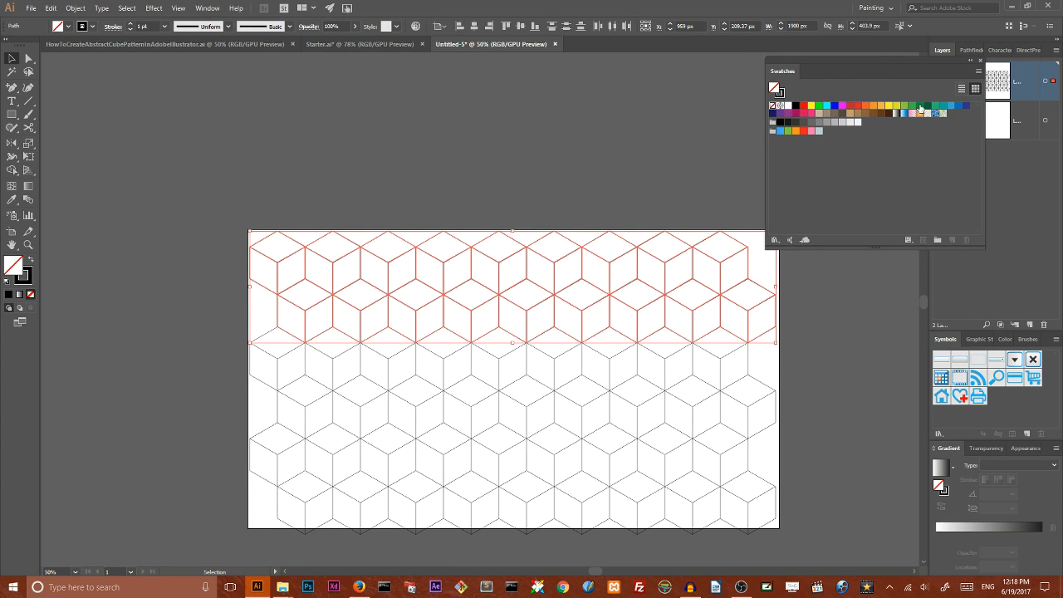
Step: Fill the cubes' top diamond faces with the dark green swatch
{"action": "left_click", "coordinate": [472, 186]}
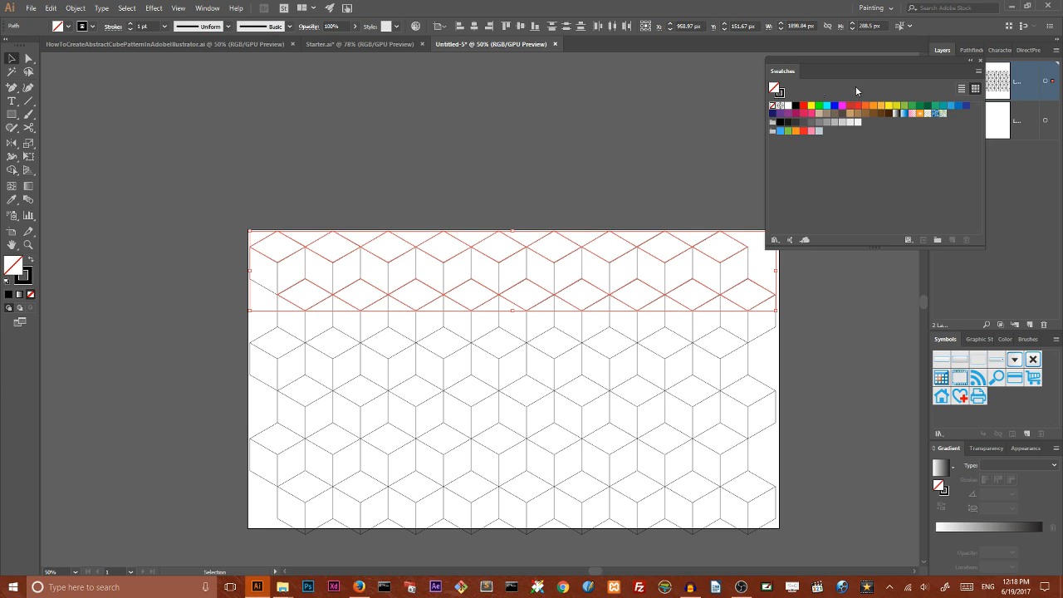
{"action": "mouse_move", "coordinate": [937, 110]}
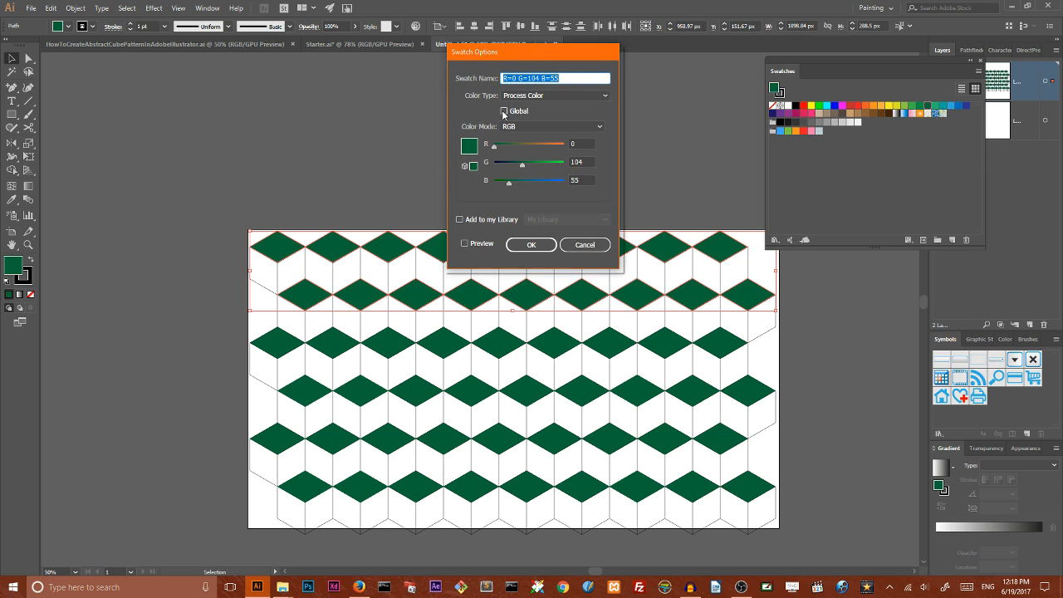
Step: Set the dark green swatch to Global with CMYK colour mode and confirm
{"action": "left_click", "coordinate": [505, 110]}
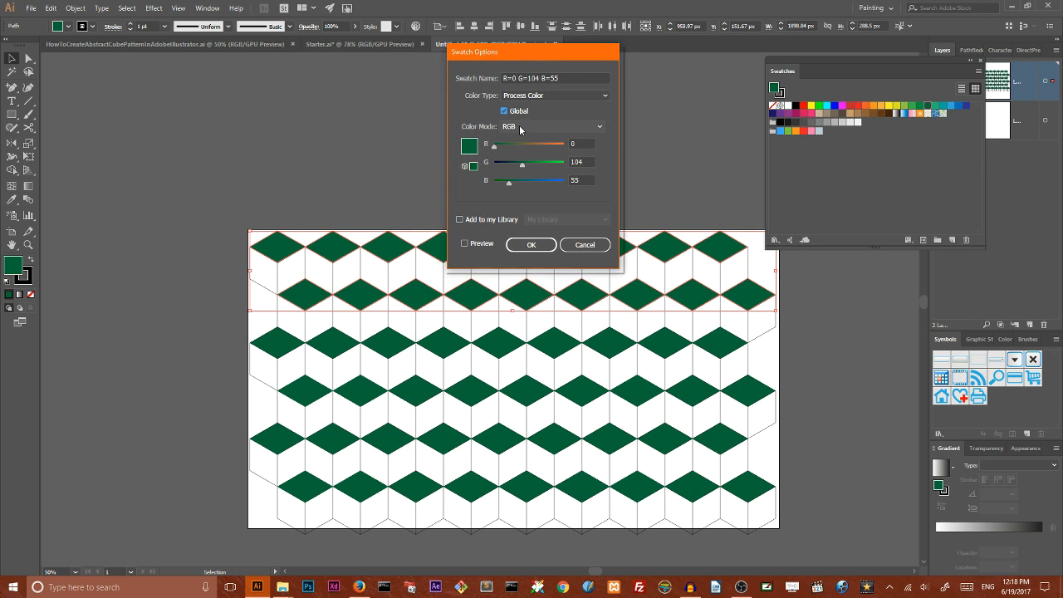
{"action": "left_click", "coordinate": [552, 126]}
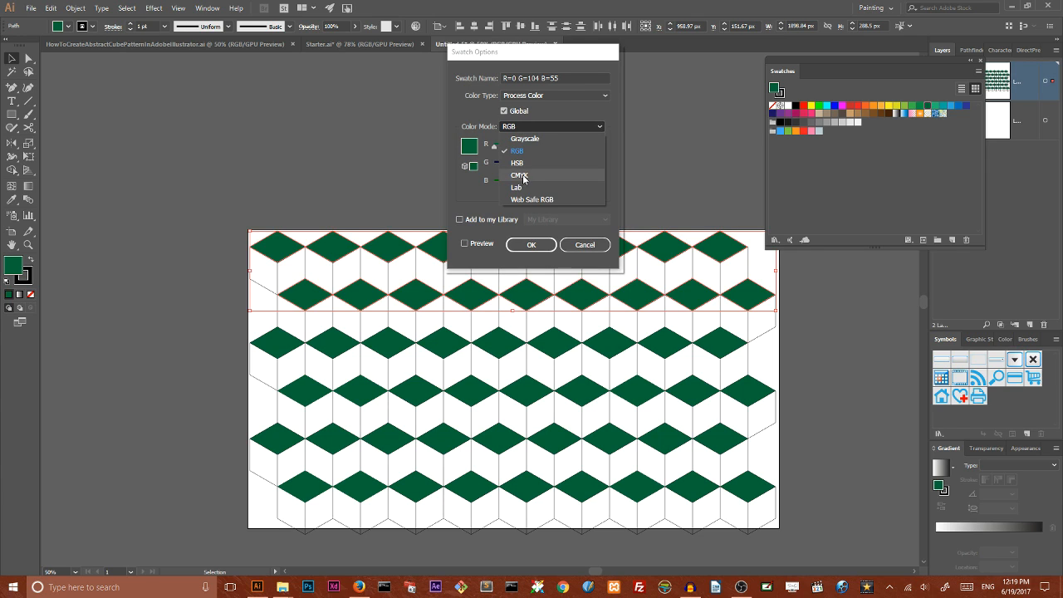
{"action": "left_click", "coordinate": [522, 175]}
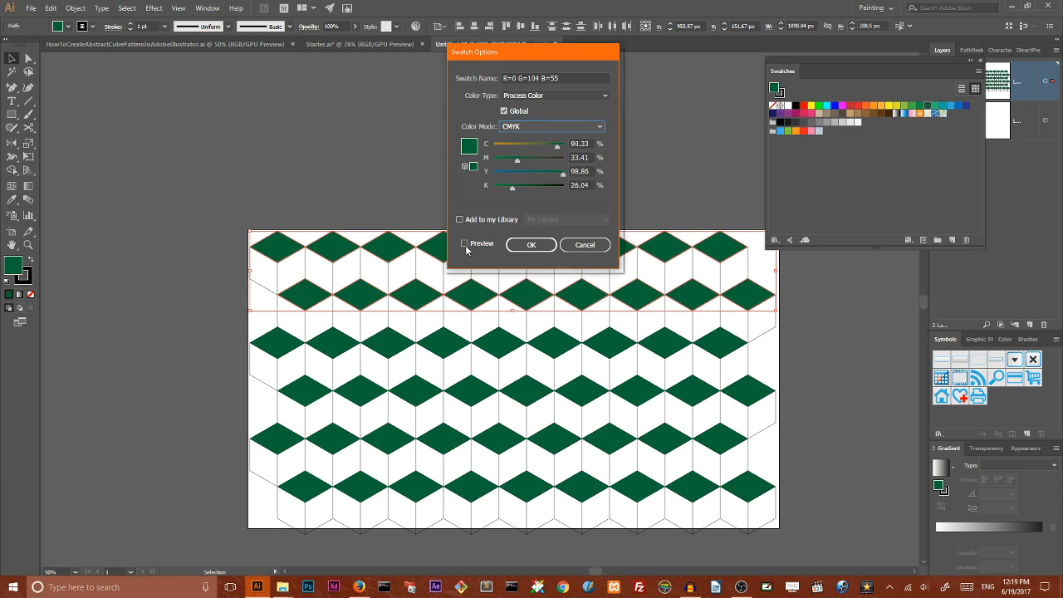
{"action": "left_click", "coordinate": [531, 245]}
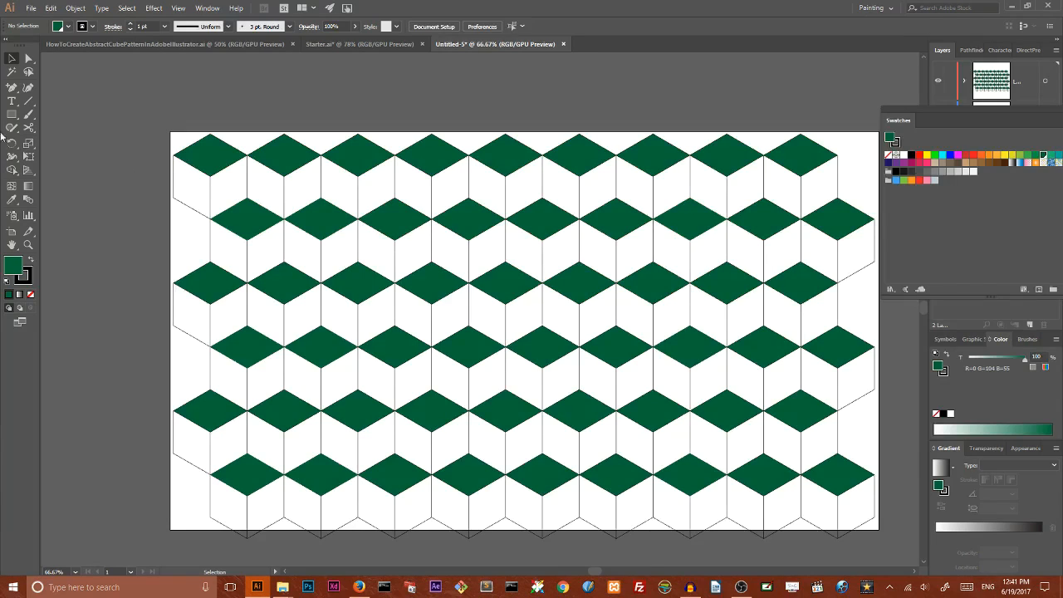
Step: Lighten the top faces' green fill in the colour mixer, then select the left faces
{"action": "left_click", "coordinate": [209, 158]}
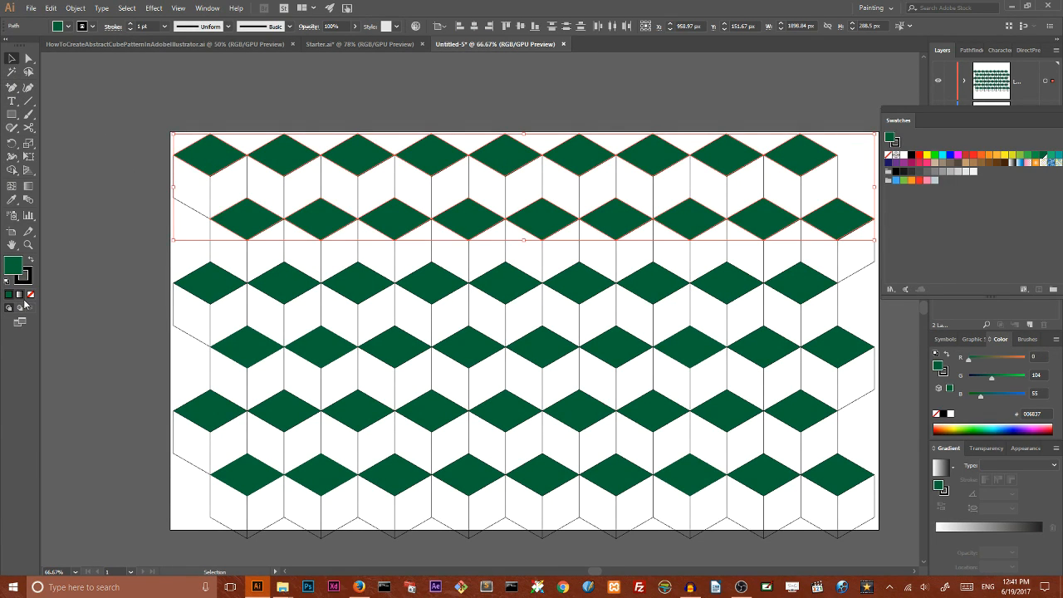
{"action": "left_click", "coordinate": [30, 294]}
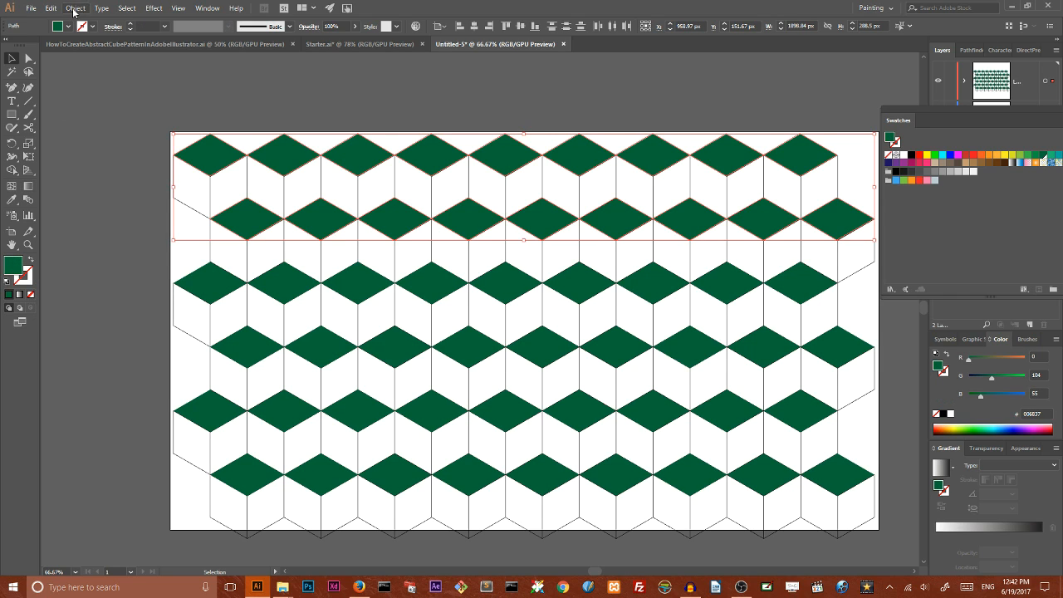
{"action": "mouse_move", "coordinate": [58, 27]}
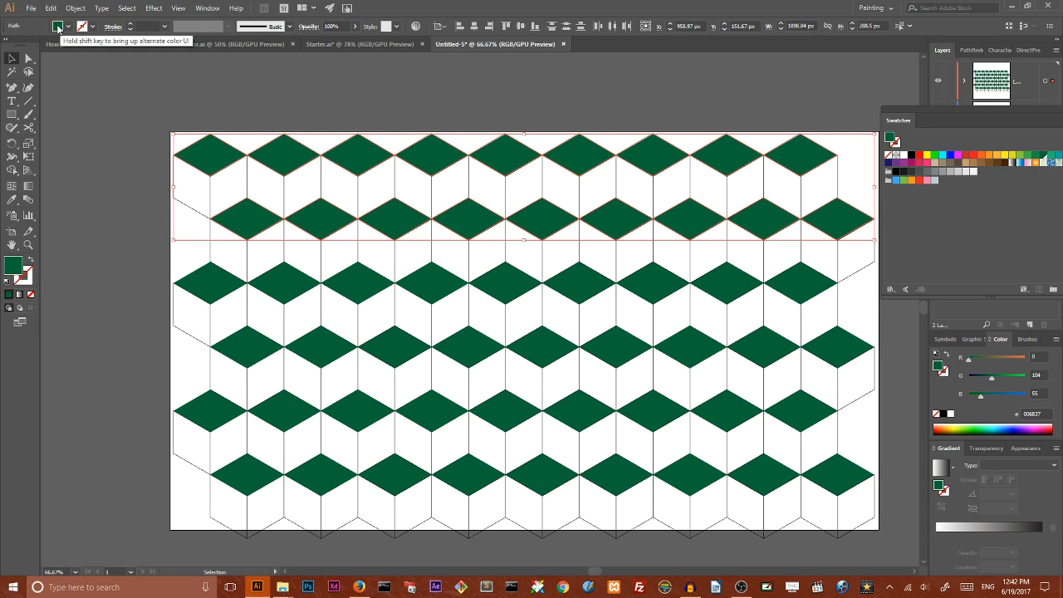
{"action": "left_click", "coordinate": [56, 24]}
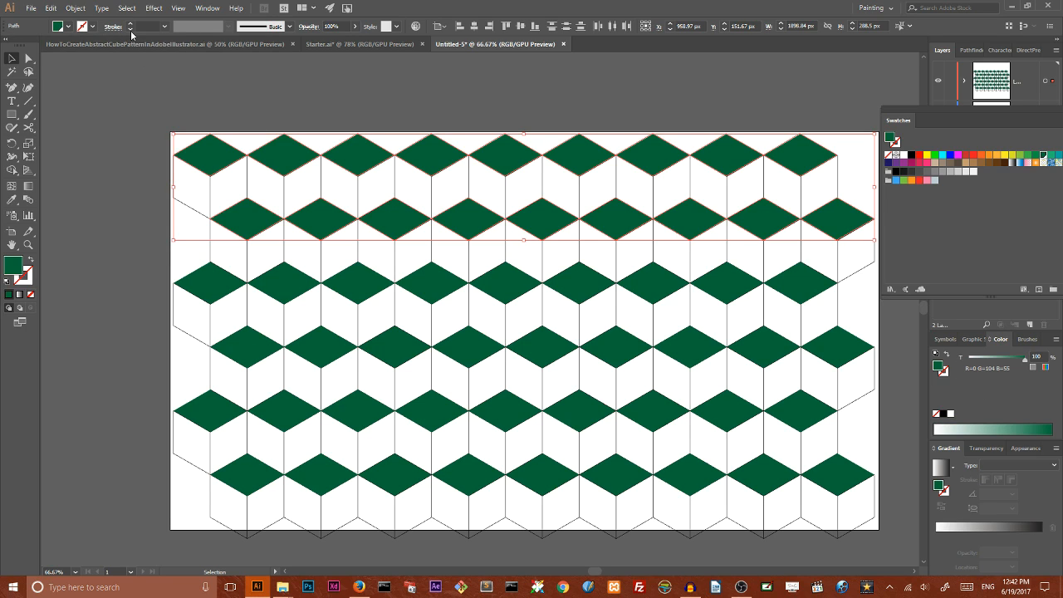
{"action": "mouse_move", "coordinate": [58, 25]}
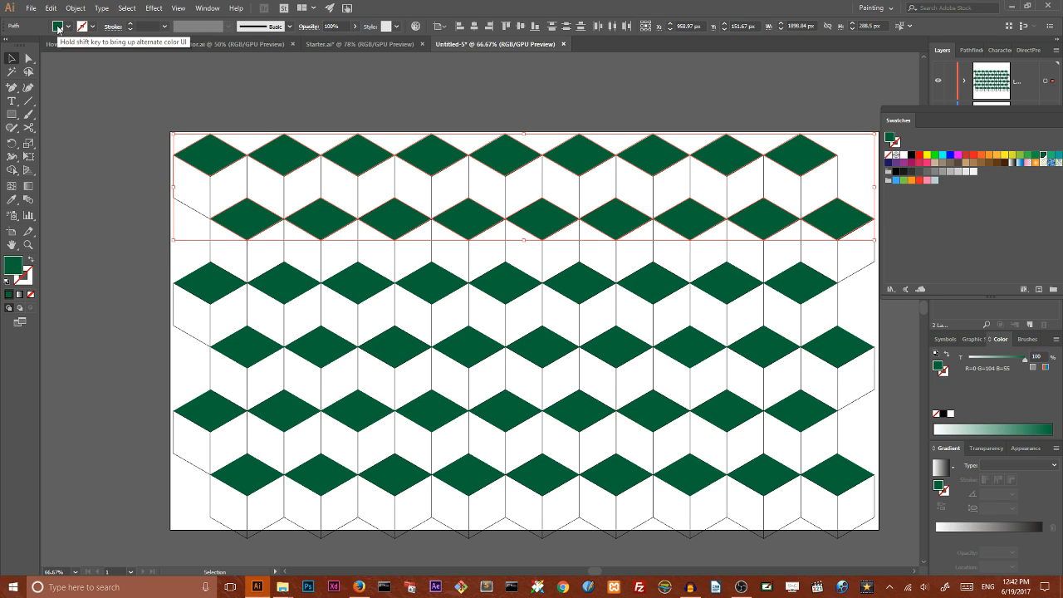
{"action": "left_click", "coordinate": [56, 20]}
{"action": "type", "text": "60"}
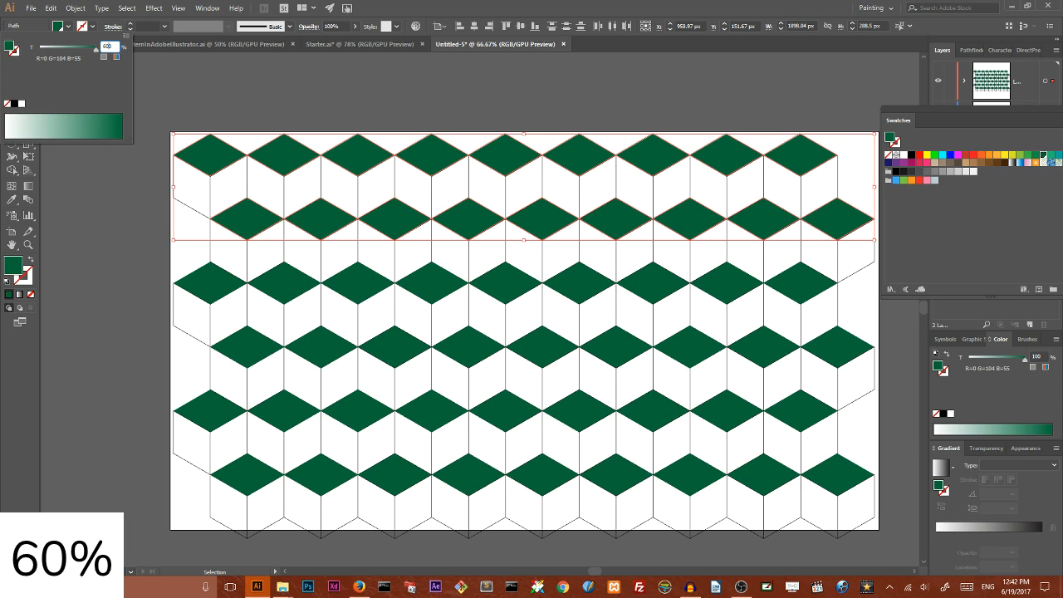
{"action": "mouse_move", "coordinate": [289, 30]}
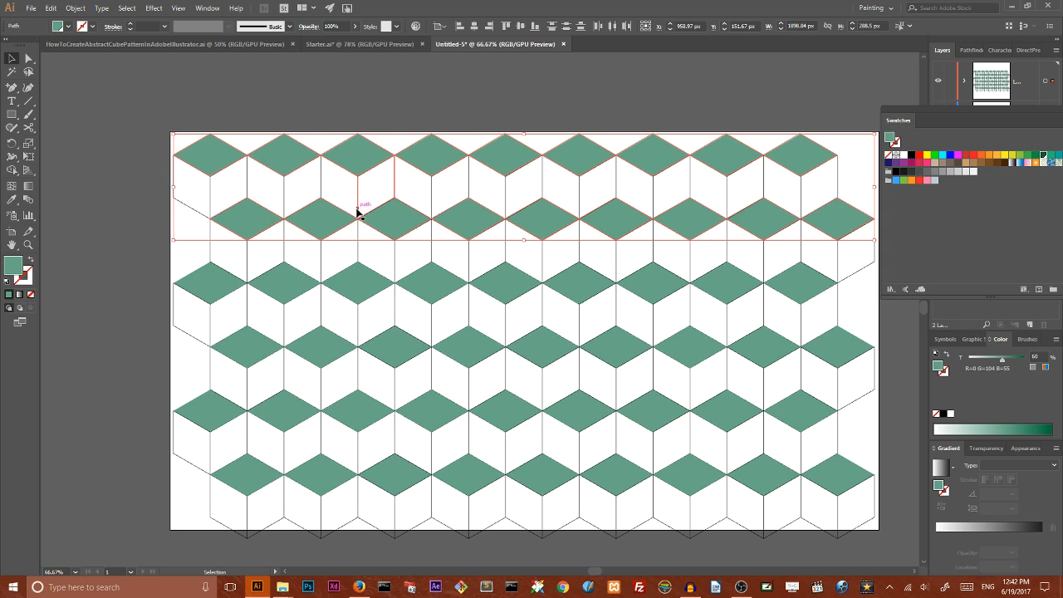
{"action": "left_click", "coordinate": [738, 199]}
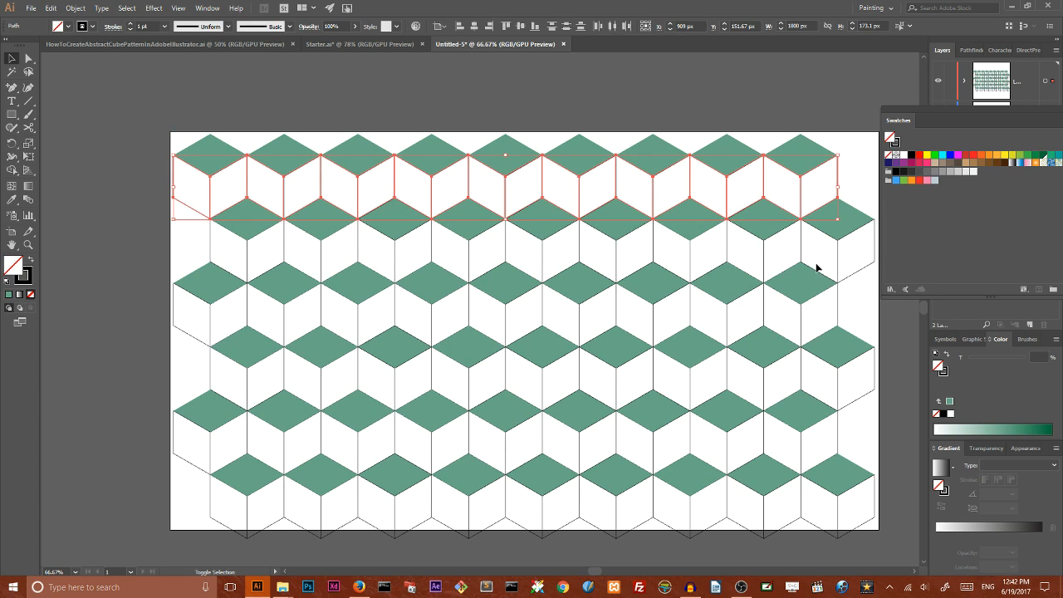
{"action": "mouse_move", "coordinate": [532, 259]}
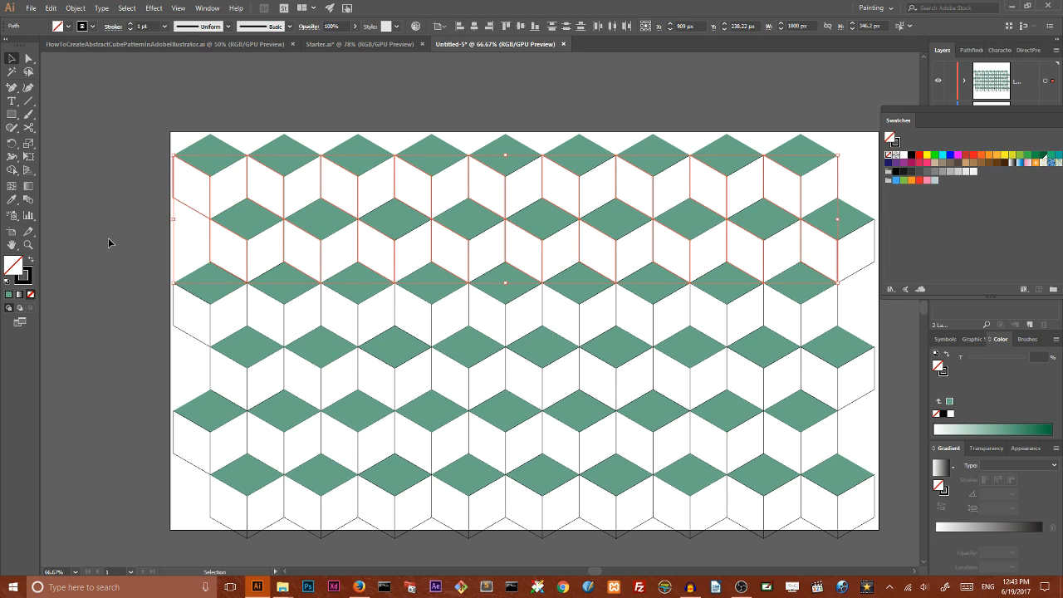
{"action": "mouse_move", "coordinate": [26, 279]}
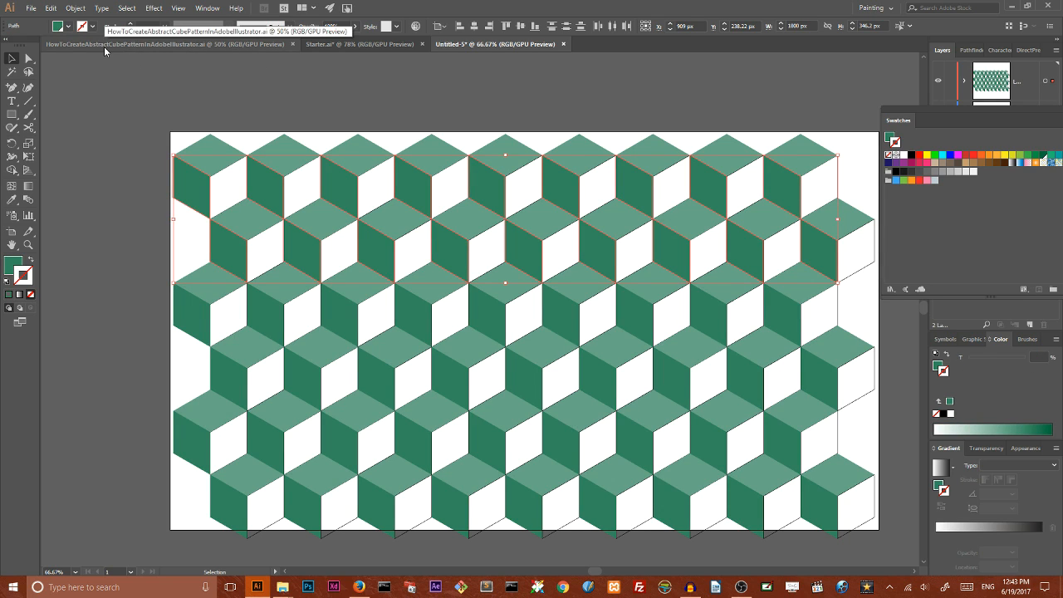
Step: Fill the selected left side faces with a medium green
{"action": "left_click", "coordinate": [10, 75]}
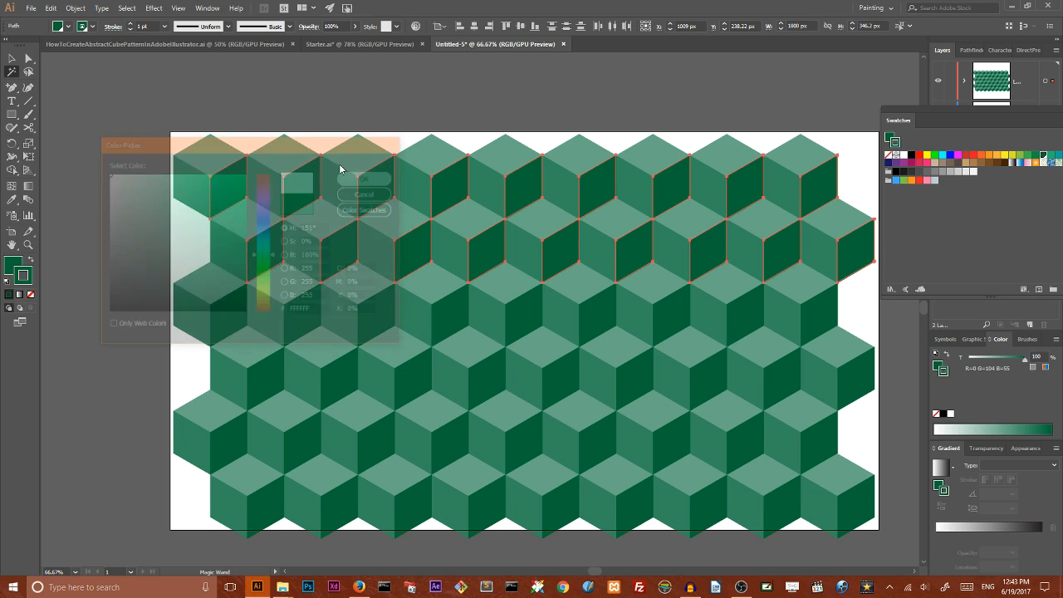
Step: Confirm the dark green fill and give the faces a 25 pt white inside-aligned stroke
{"action": "left_click", "coordinate": [364, 177]}
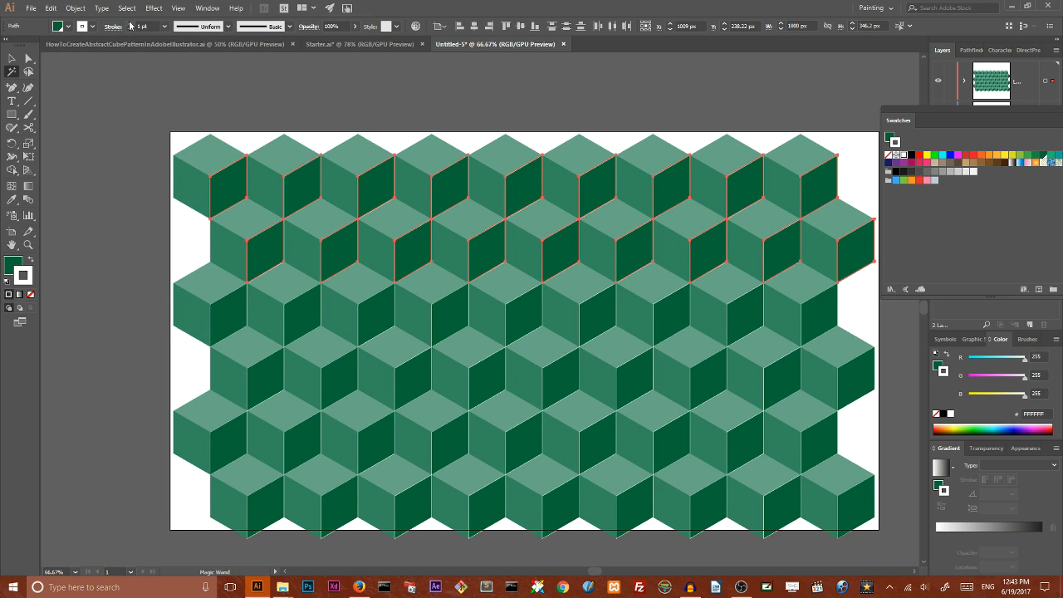
{"action": "mouse_move", "coordinate": [133, 27]}
{"action": "type", "text": "25"}
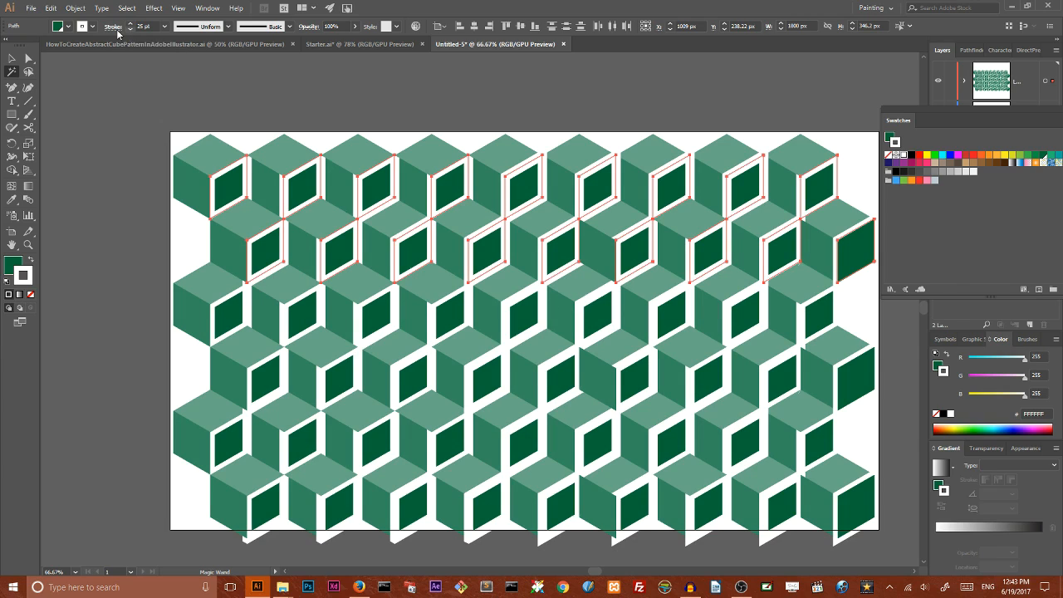
{"action": "left_click", "coordinate": [113, 28]}
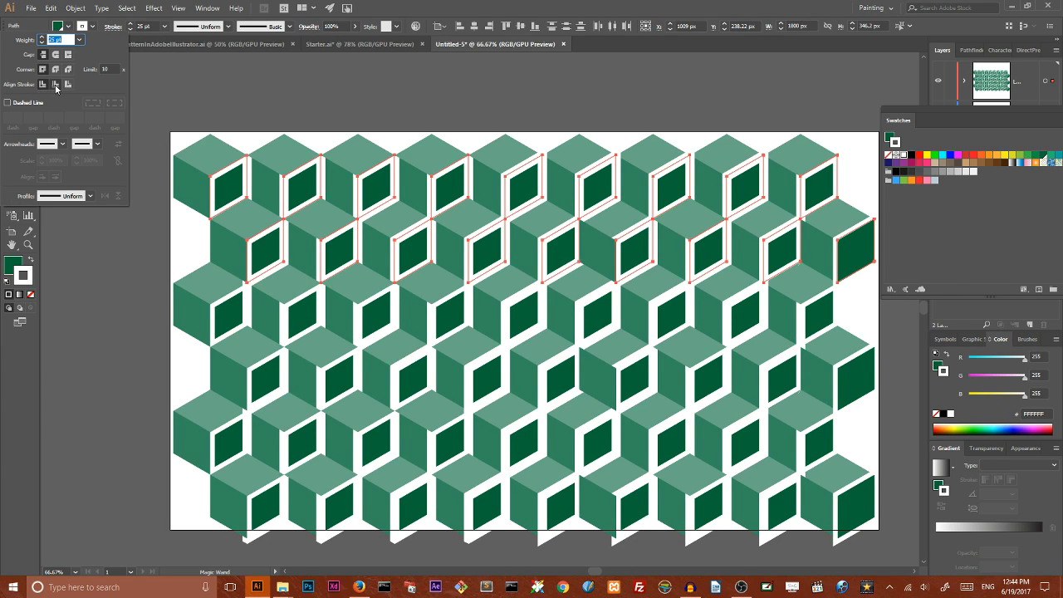
{"action": "mouse_move", "coordinate": [57, 86]}
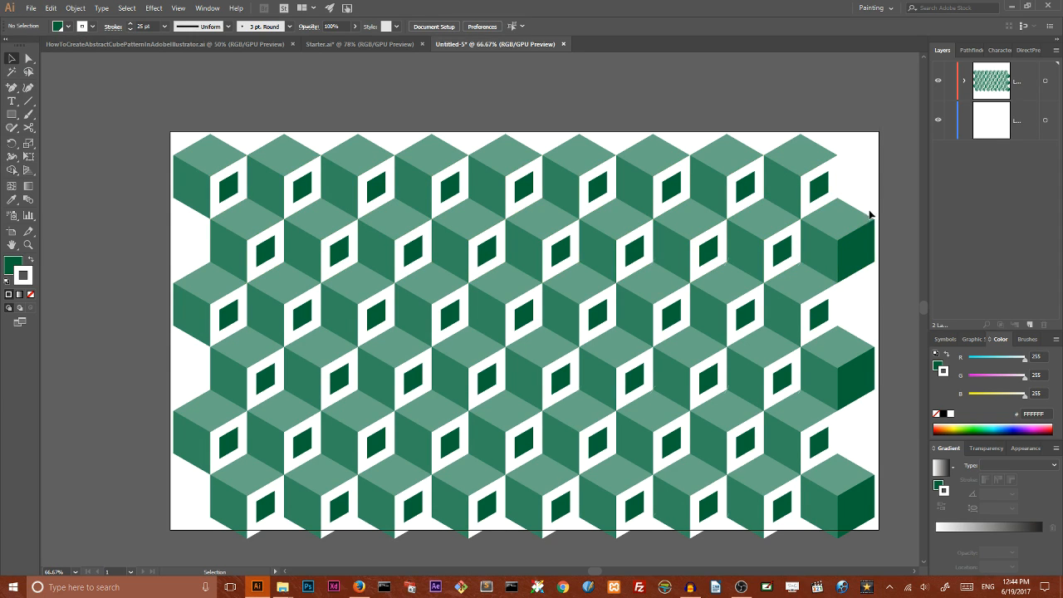
{"action": "mouse_move", "coordinate": [12, 233]}
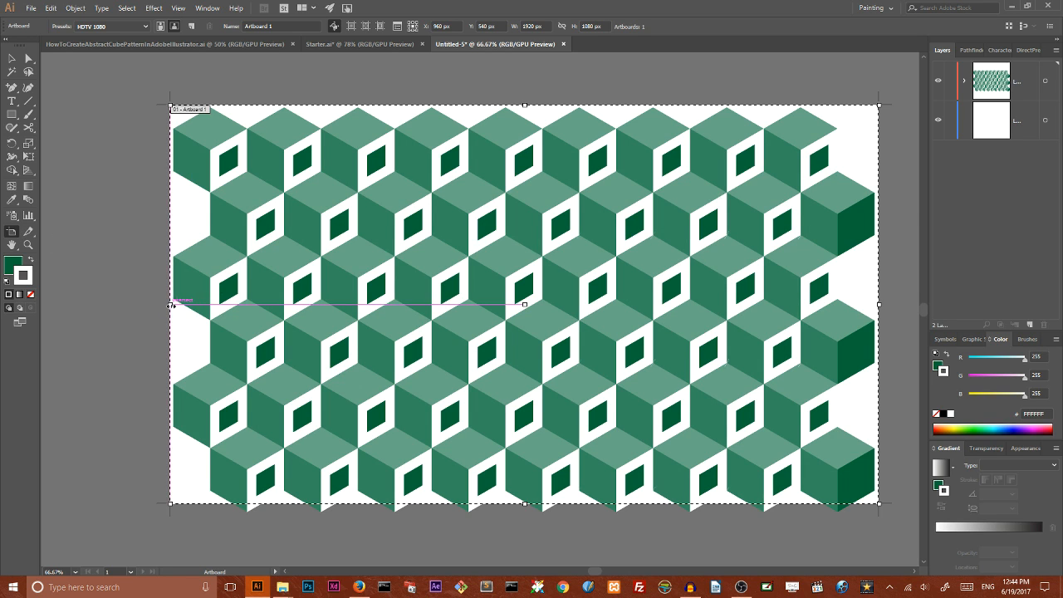
Step: Drag the artboard's left, right and top edges inward to a clean cube repeat
{"action": "left_click_drag", "start_coordinate": [170, 304], "coordinate": [212, 304]}
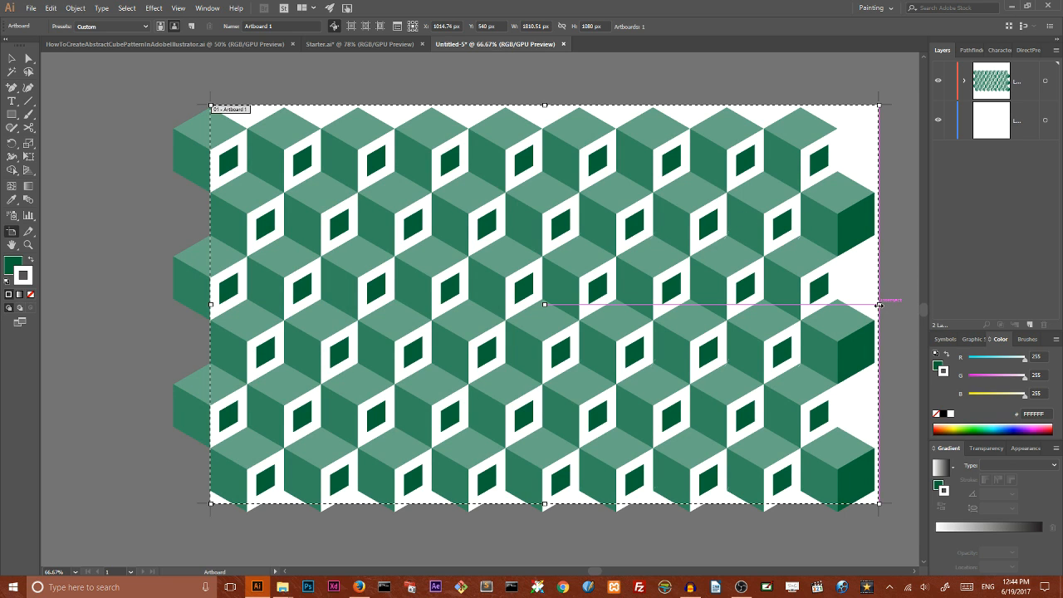
{"action": "left_click_drag", "start_coordinate": [879, 304], "coordinate": [801, 304]}
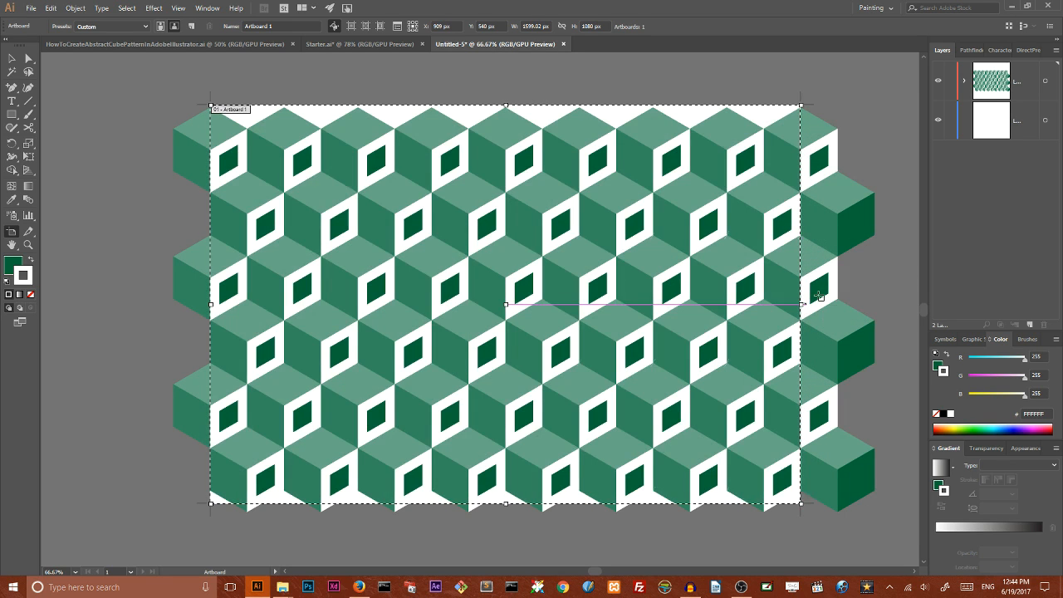
{"action": "mouse_move", "coordinate": [156, 302]}
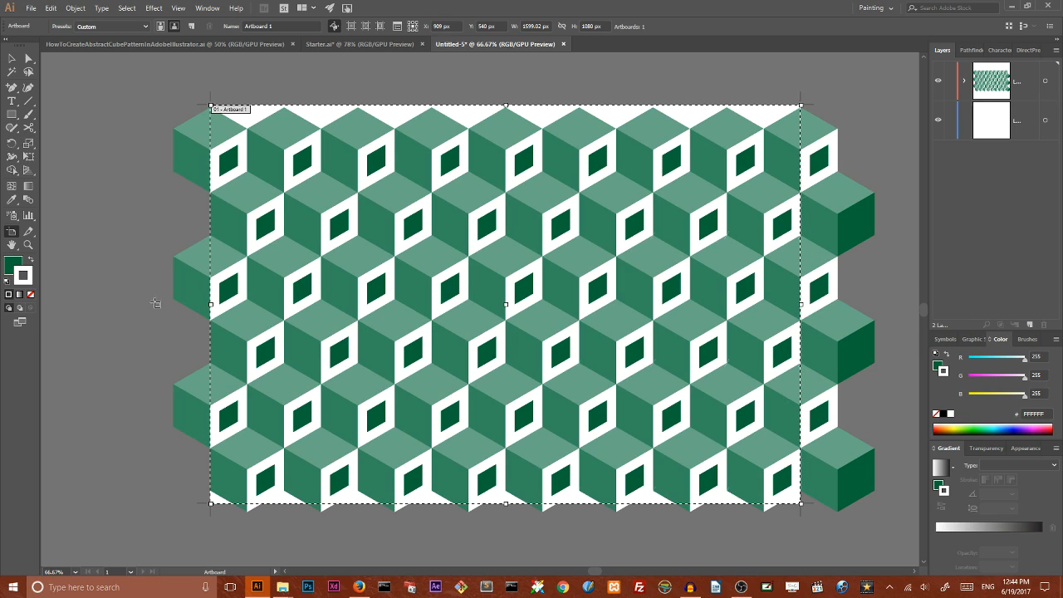
{"action": "mouse_move", "coordinate": [199, 273]}
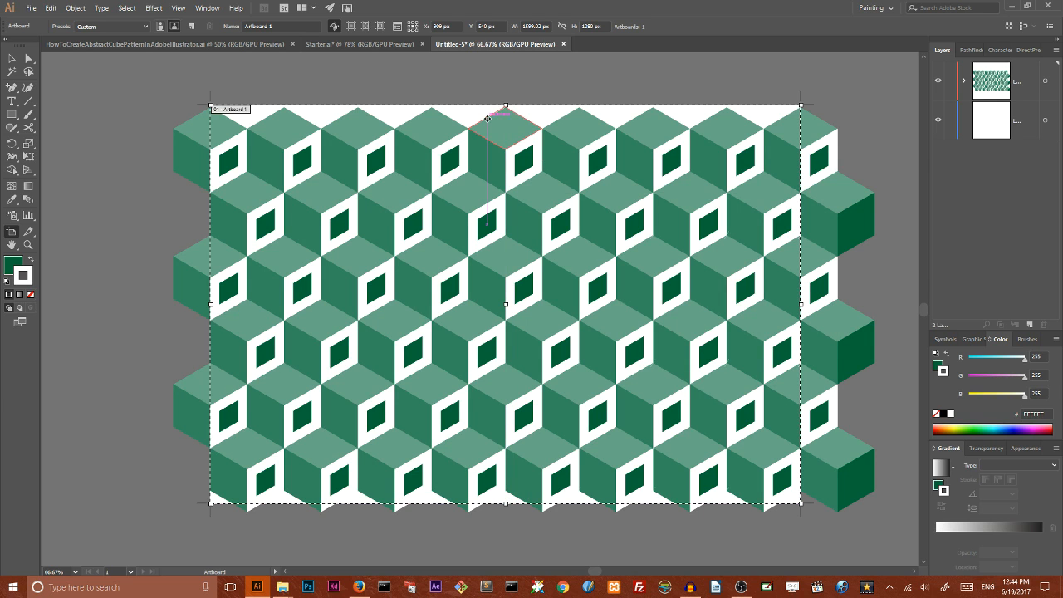
{"action": "left_click_drag", "start_coordinate": [505, 106], "coordinate": [505, 130]}
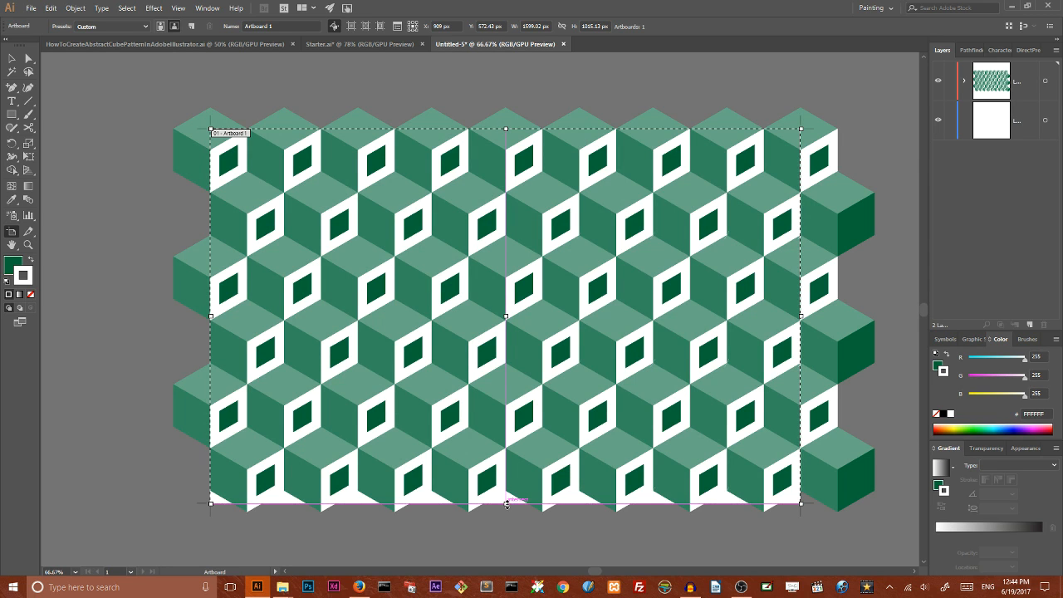
Step: Draw a rectangle over the pattern and fit it to the artboard
{"action": "left_click_drag", "start_coordinate": [507, 505], "coordinate": [507, 442]}
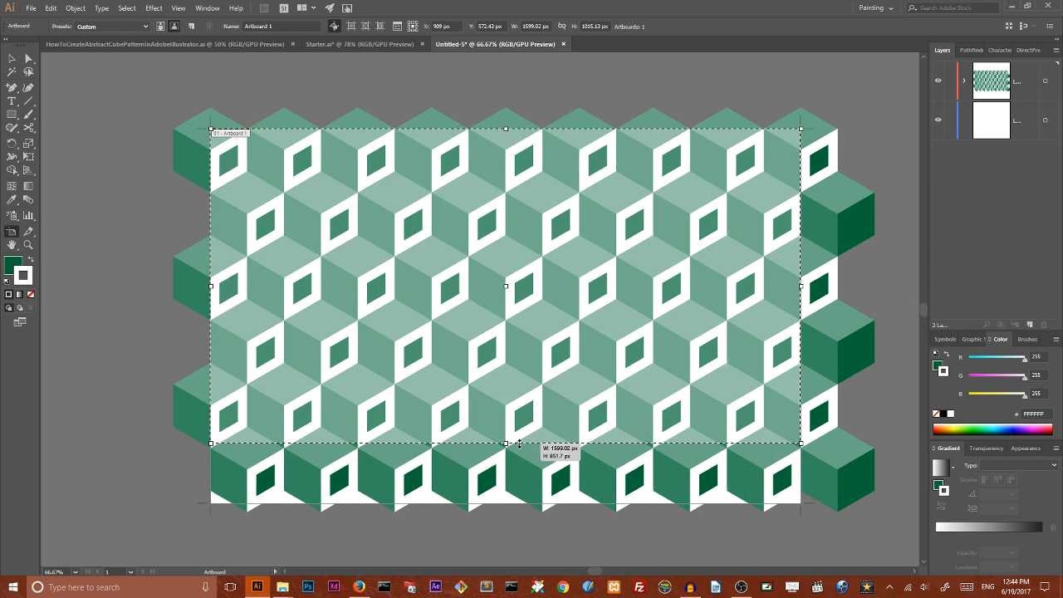
{"action": "left_click_drag", "start_coordinate": [505, 442], "coordinate": [505, 432]}
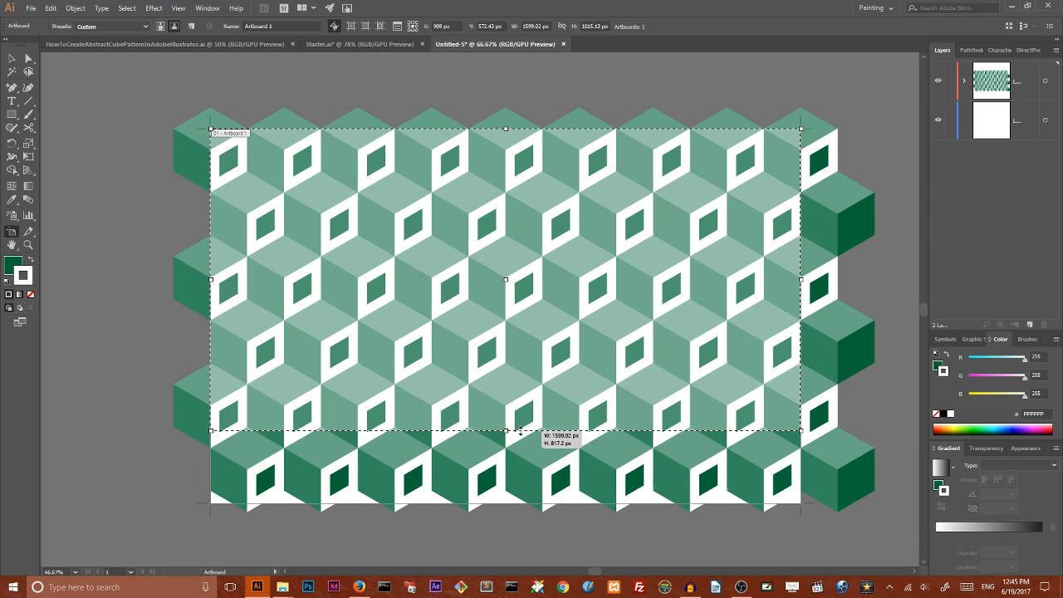
{"action": "left_click_drag", "start_coordinate": [505, 430], "coordinate": [506, 386]}
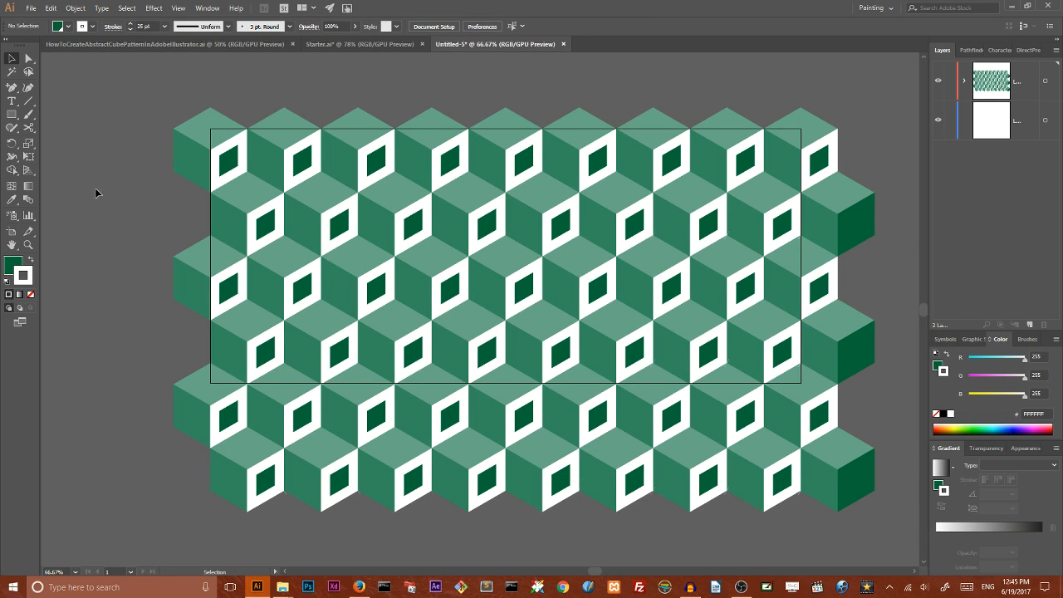
{"action": "mouse_move", "coordinate": [103, 214]}
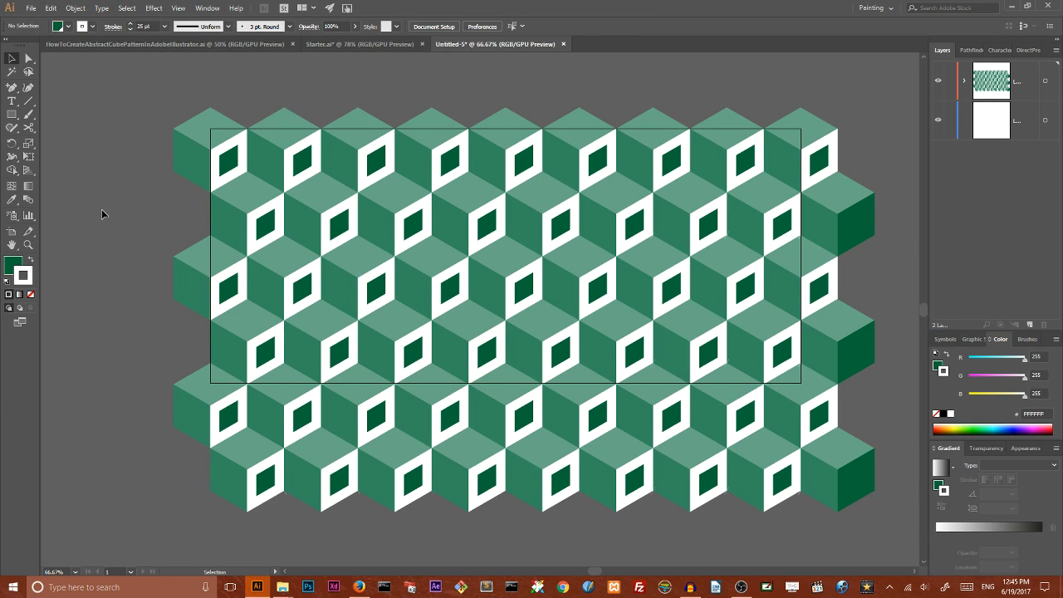
{"action": "mouse_move", "coordinate": [117, 216]}
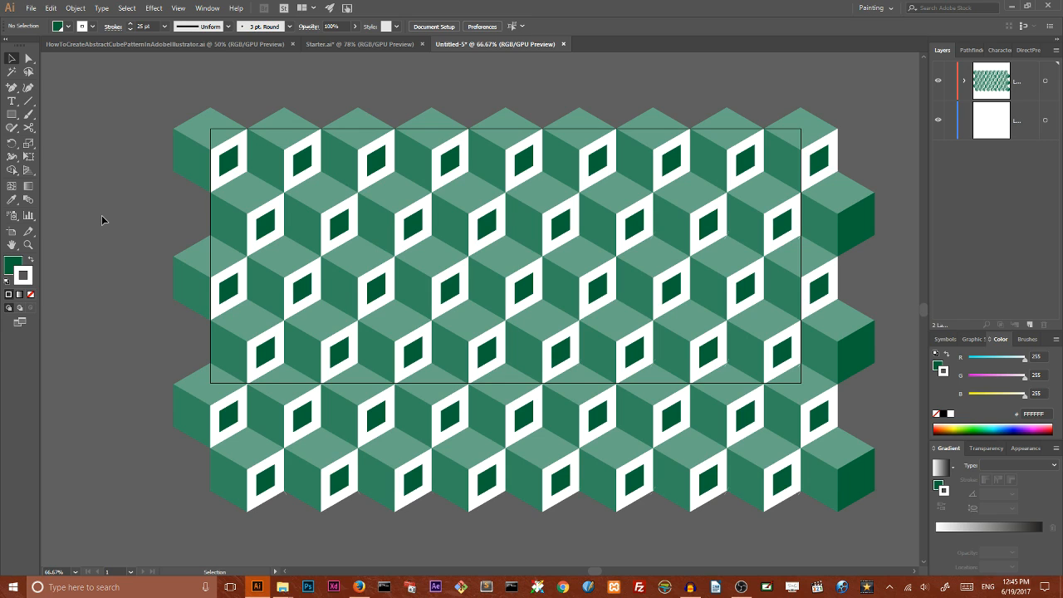
Step: Select all artwork and apply Make Clipping Mask to crop it to the rectangle
{"action": "left_click", "coordinate": [10, 113]}
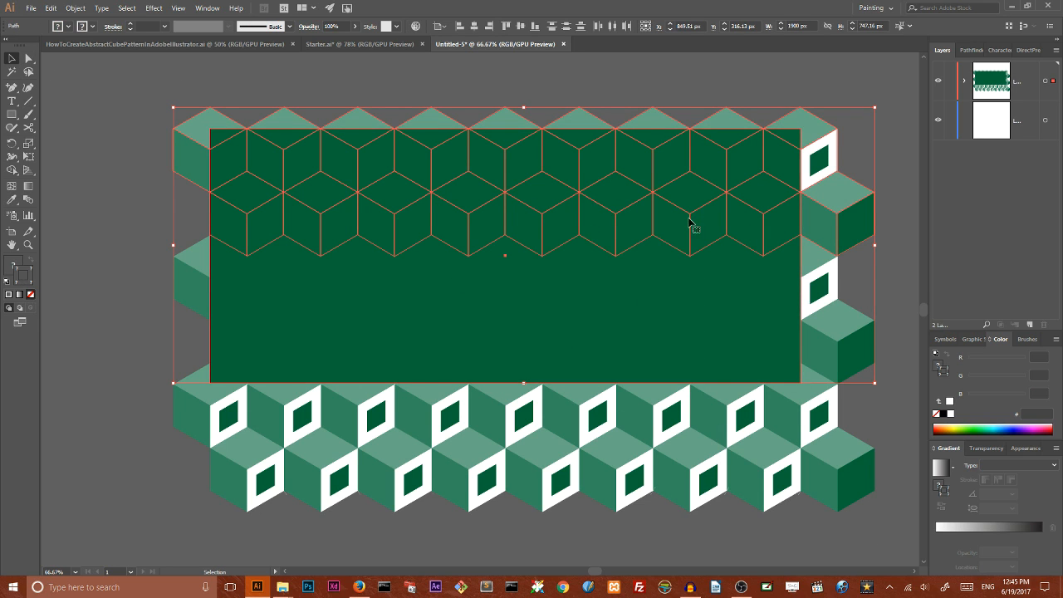
{"action": "right_click", "coordinate": [688, 225]}
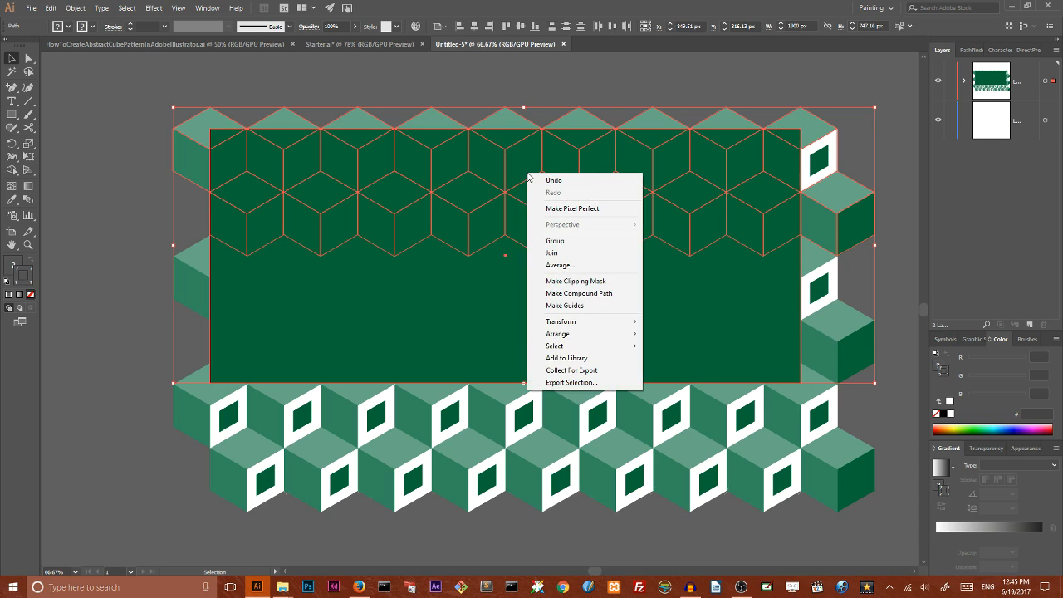
{"action": "mouse_move", "coordinate": [575, 281]}
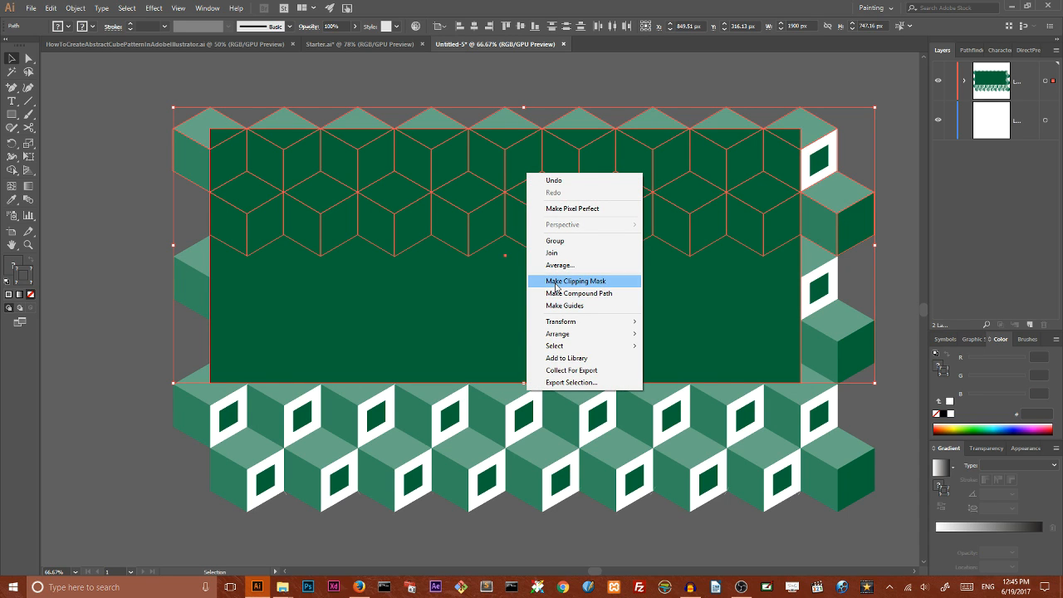
{"action": "left_click", "coordinate": [575, 279]}
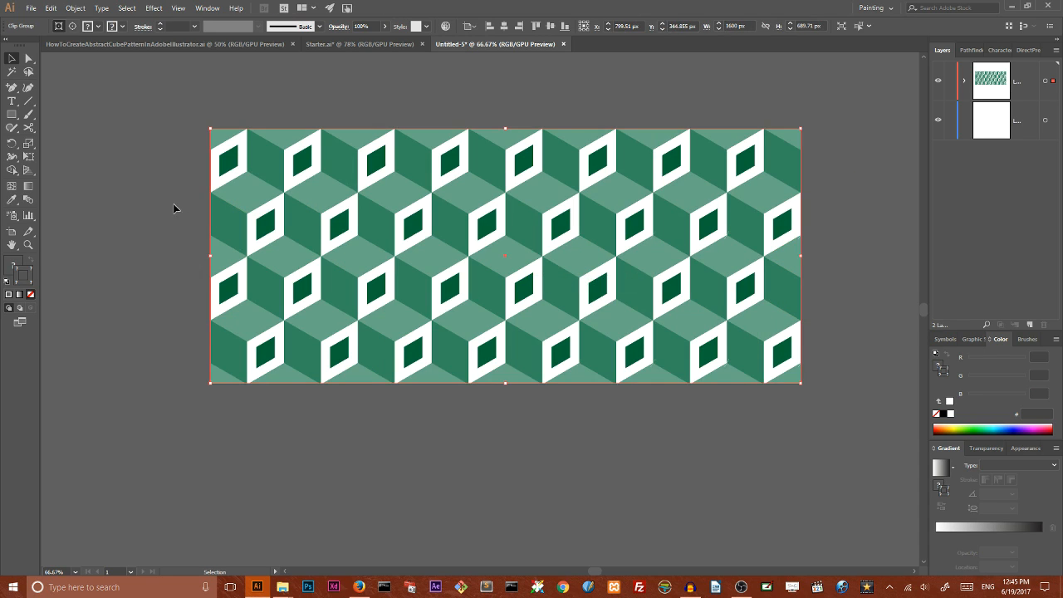
{"action": "mouse_move", "coordinate": [570, 174]}
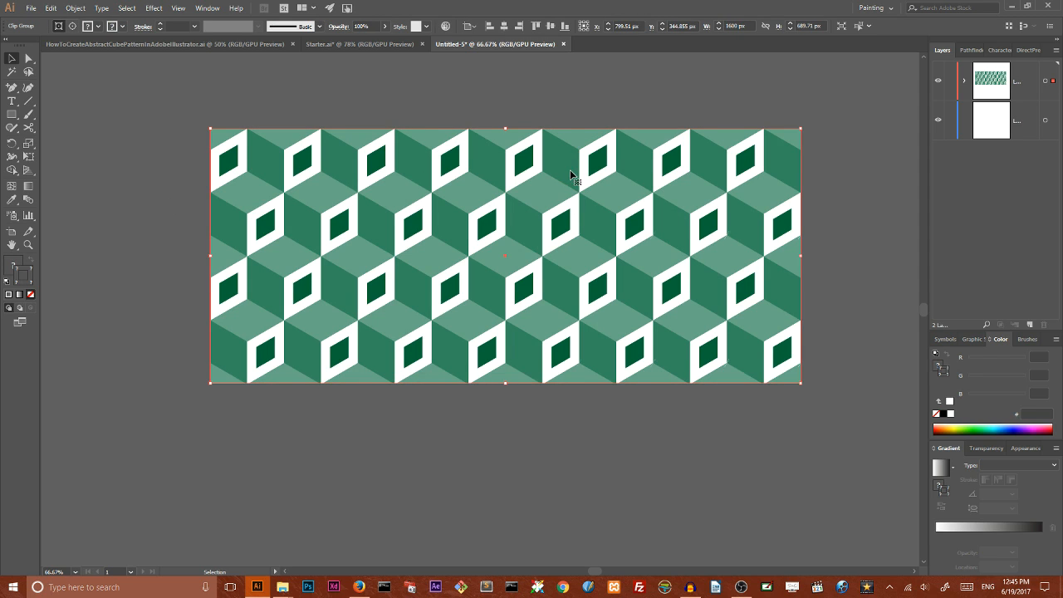